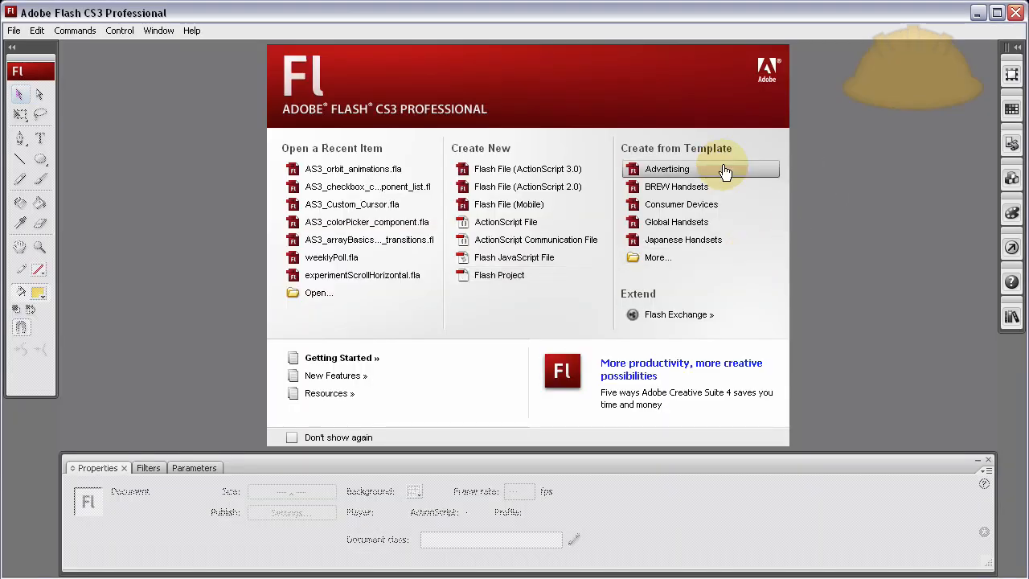
- Create a new blank Flash File (ActionScript 3.0) document
{"action": "left_click", "coordinate": [665, 169]}
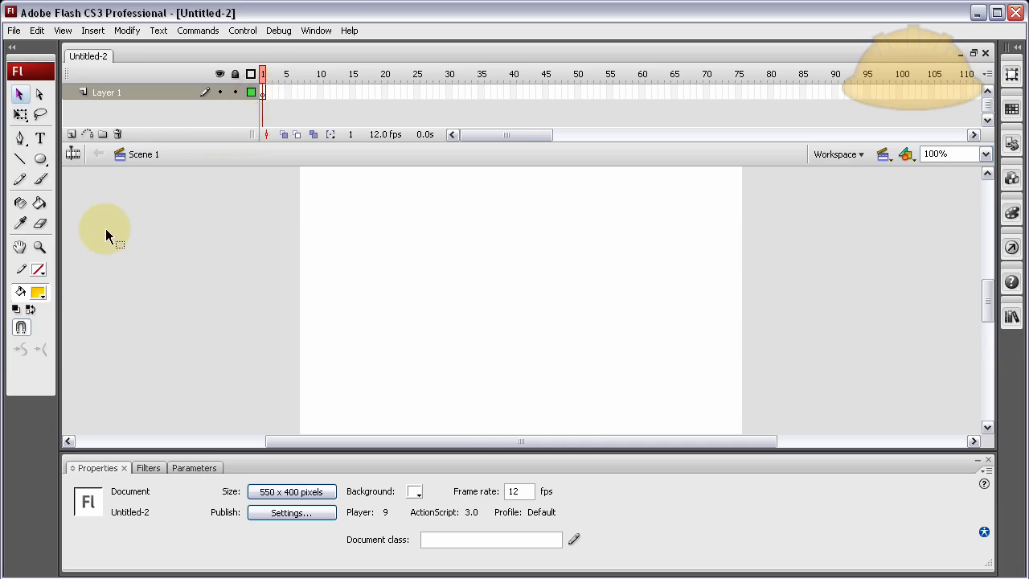
- Set the stage background to black and draw a 48×48 yellow sun circle at upper left
{"action": "left_click", "coordinate": [415, 492]}
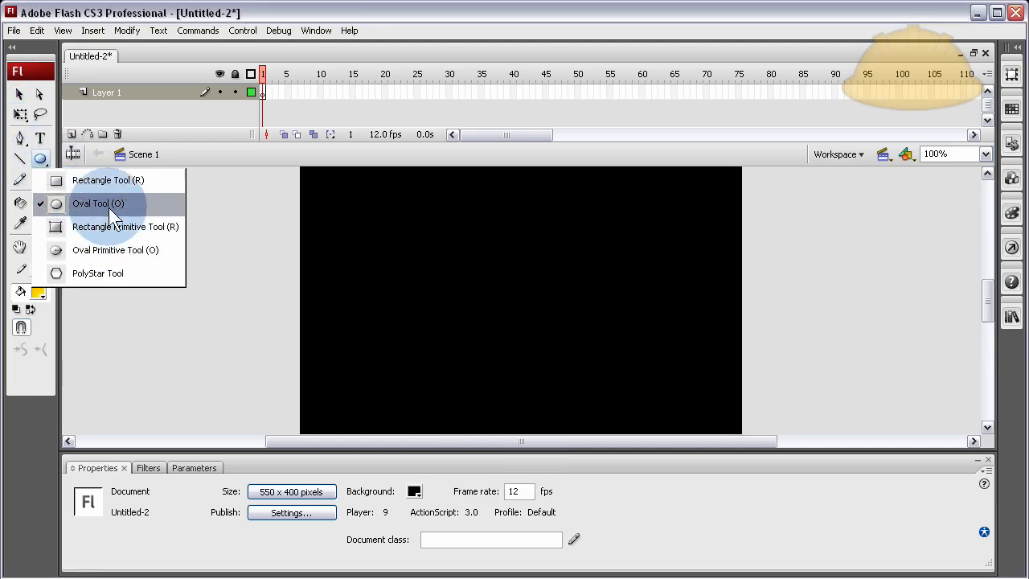
{"action": "left_click", "coordinate": [90, 202]}
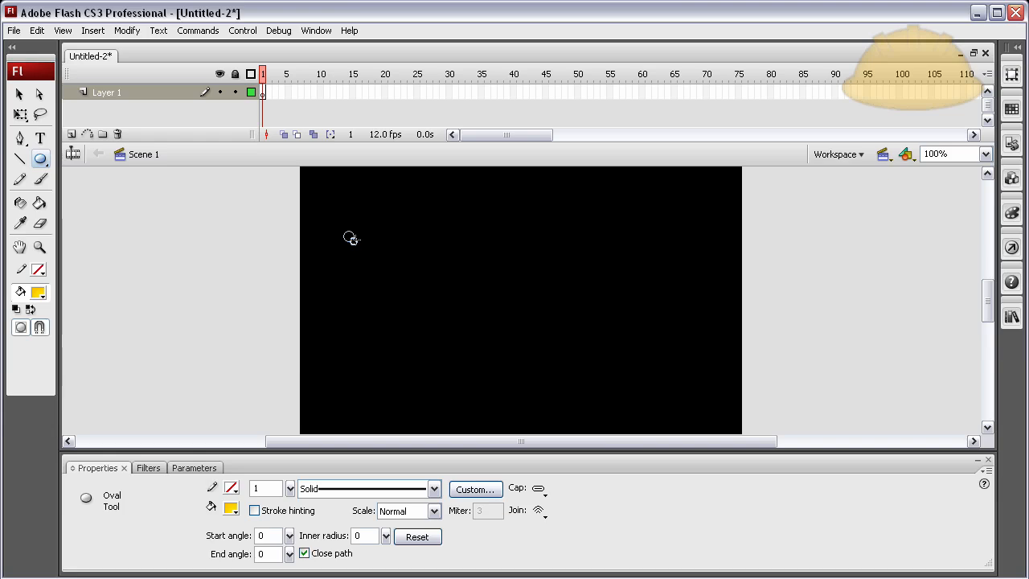
{"action": "left_click_drag", "start_coordinate": [345, 235], "coordinate": [384, 270]}
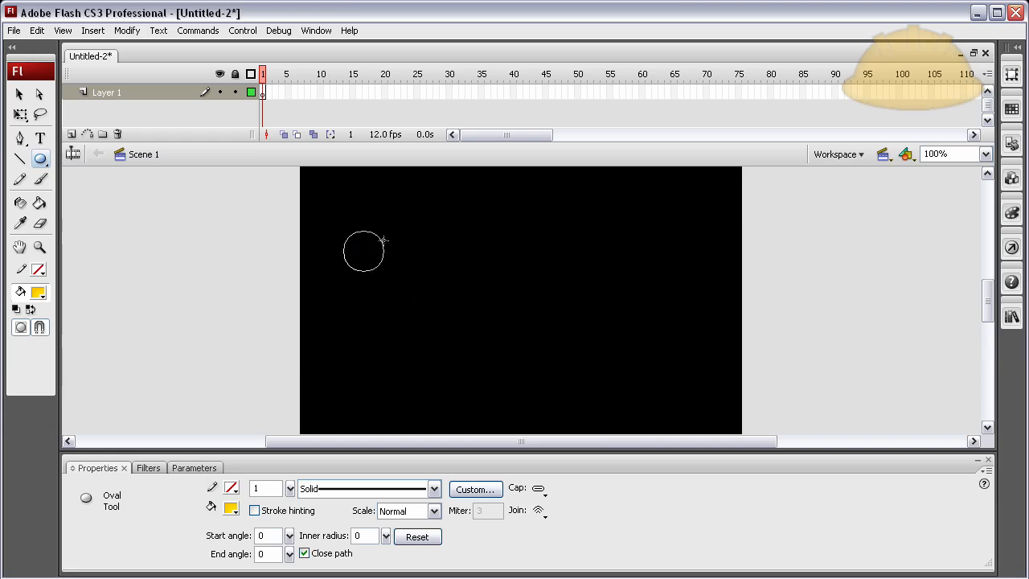
{"action": "left_click_drag", "start_coordinate": [364, 251], "coordinate": [437, 305]}
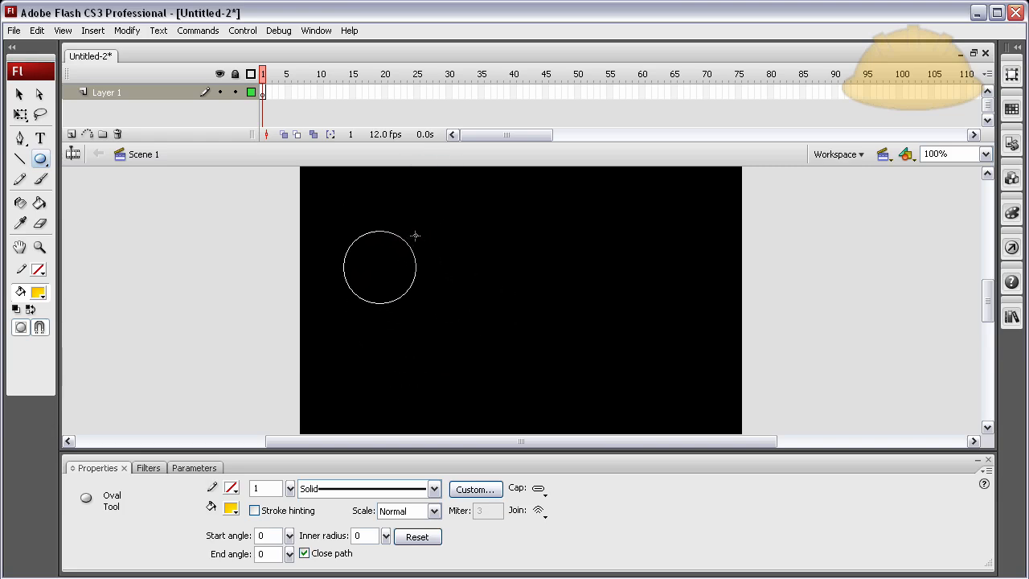
{"action": "left_click_drag", "start_coordinate": [411, 233], "coordinate": [479, 352]}
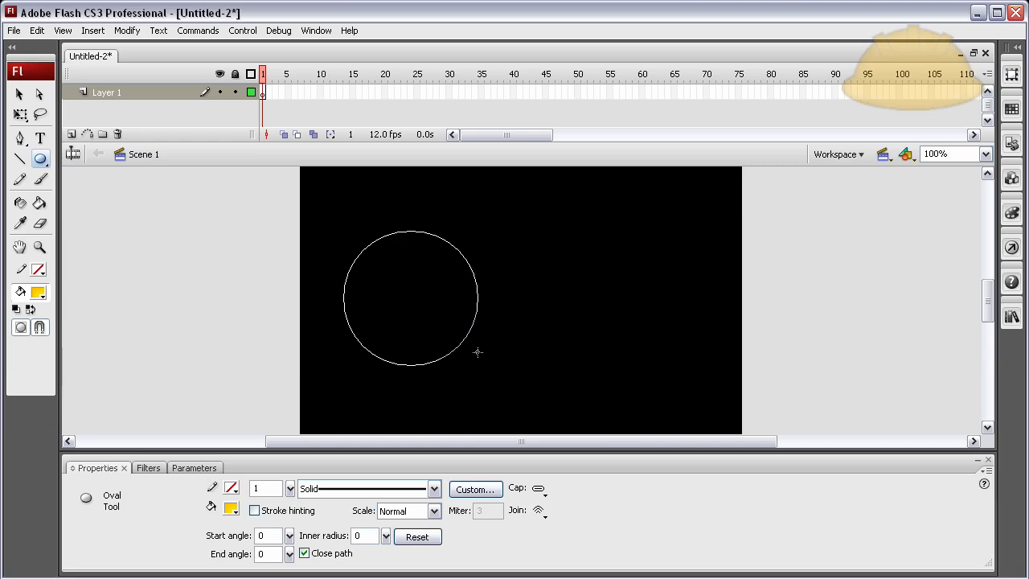
{"action": "left_click_drag", "start_coordinate": [350, 238], "coordinate": [383, 270]}
{"action": "type", "text": "48"}
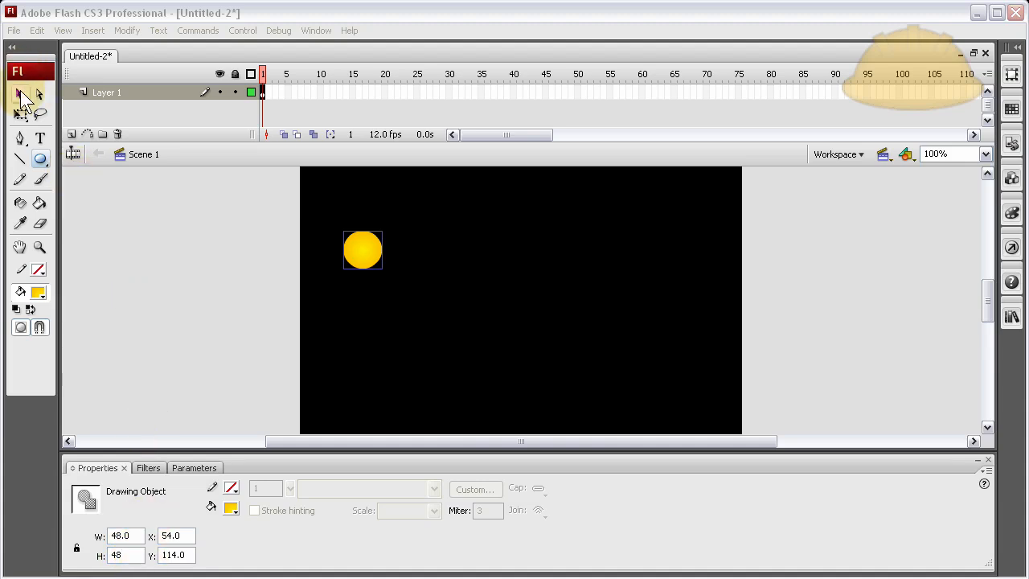
- Draw a 24×24 earth circle and a 12×12 moon circle right of the sun
{"action": "left_click", "coordinate": [19, 93]}
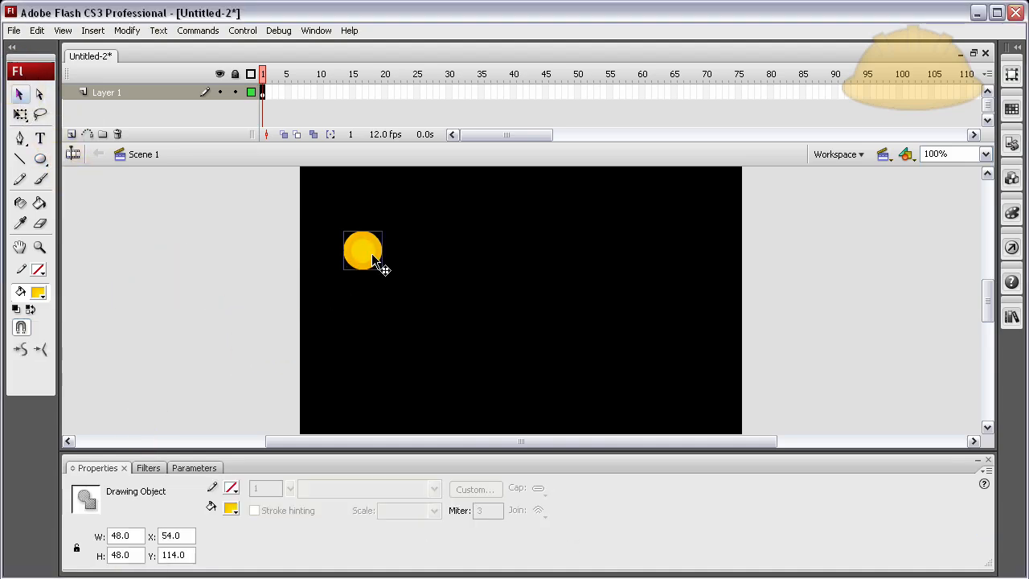
{"action": "right_click", "coordinate": [370, 265]}
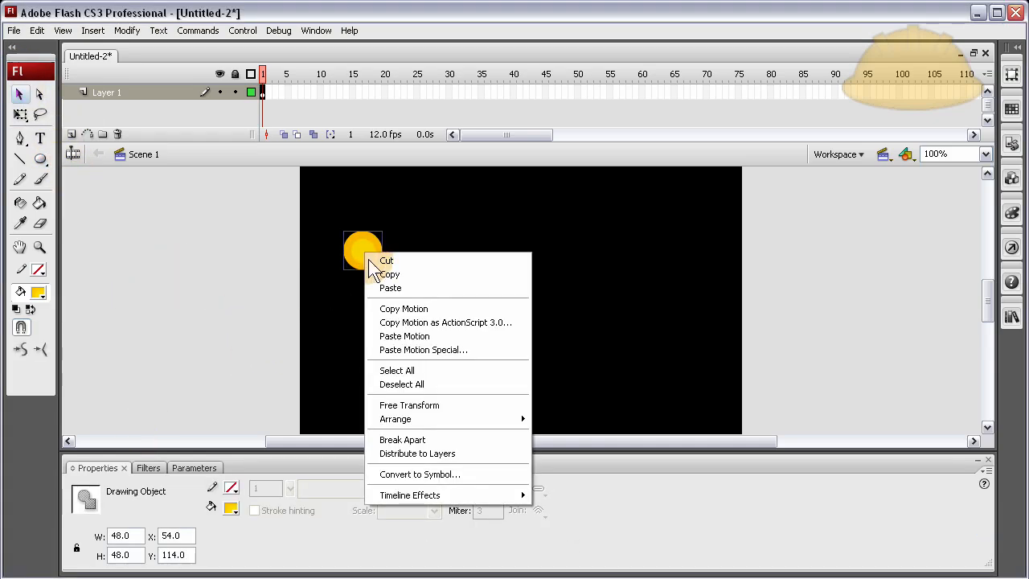
{"action": "mouse_move", "coordinate": [40, 164]}
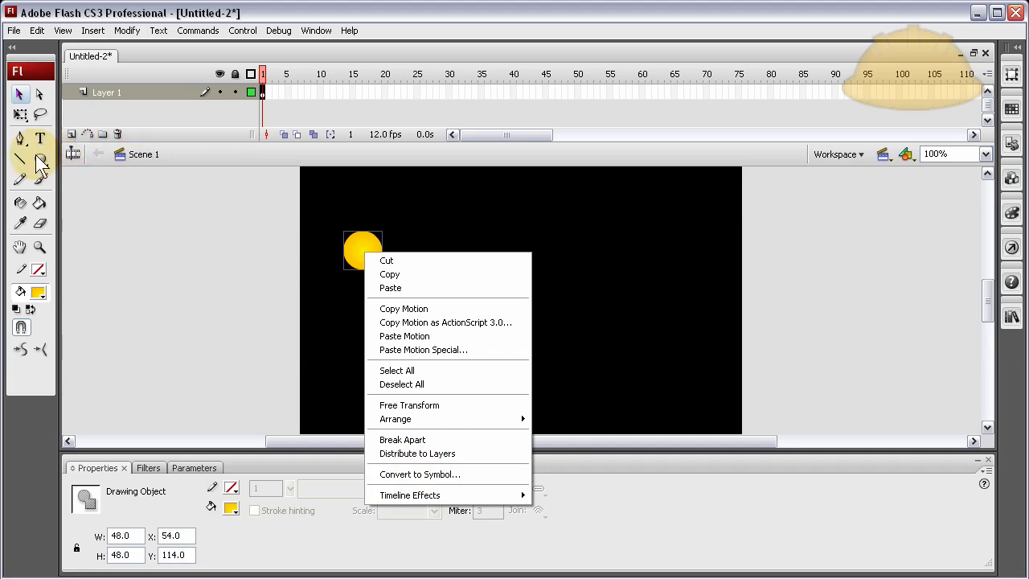
{"action": "left_click", "coordinate": [41, 159]}
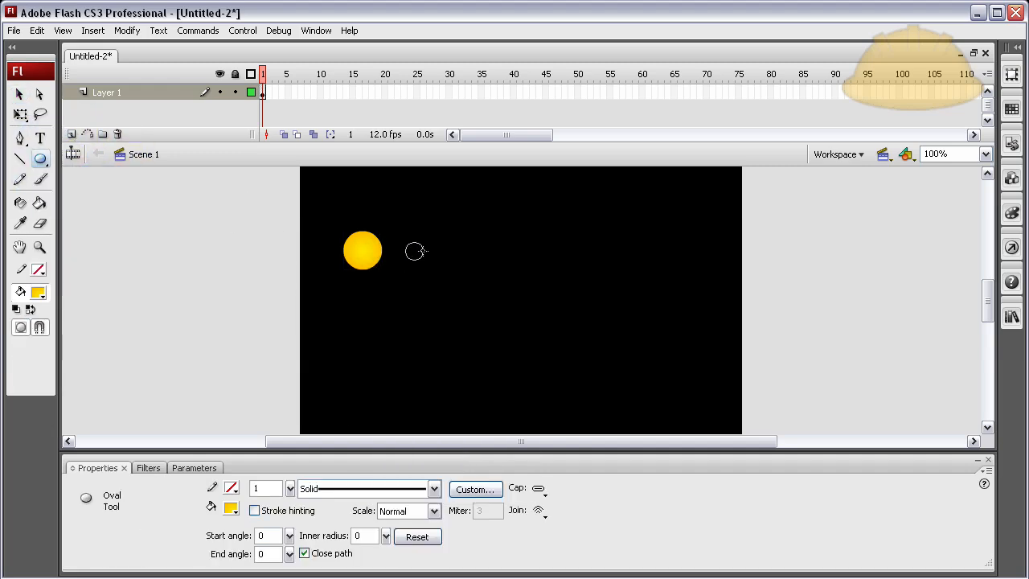
{"action": "left_click_drag", "start_coordinate": [405, 242], "coordinate": [424, 260]}
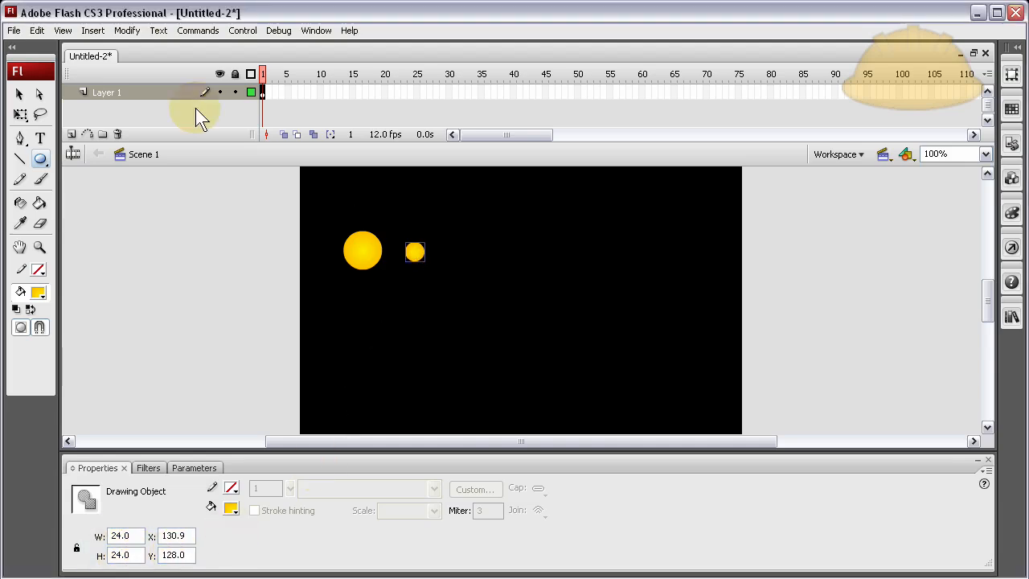
{"action": "mouse_move", "coordinate": [39, 159]}
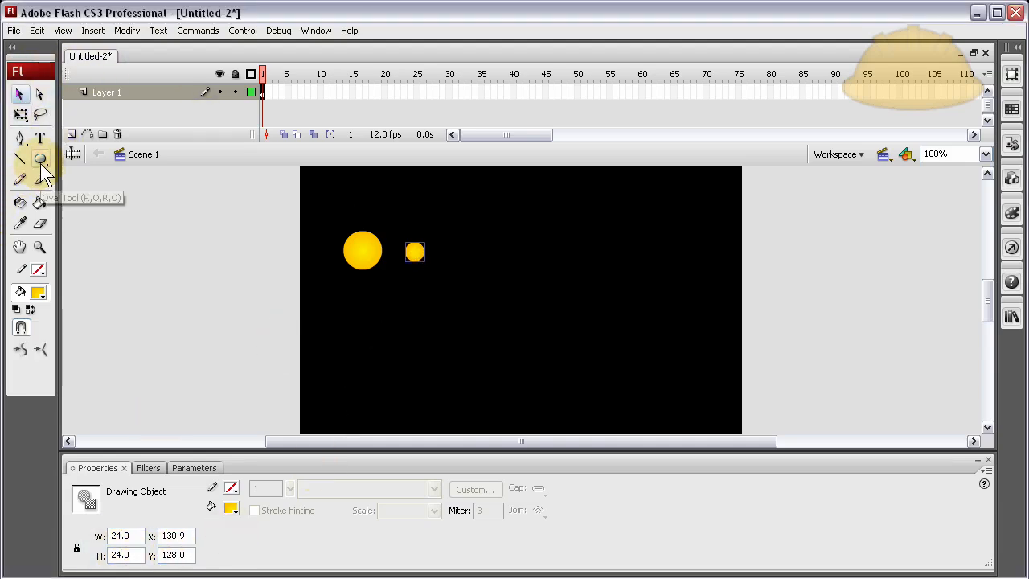
{"action": "left_click", "coordinate": [38, 159]}
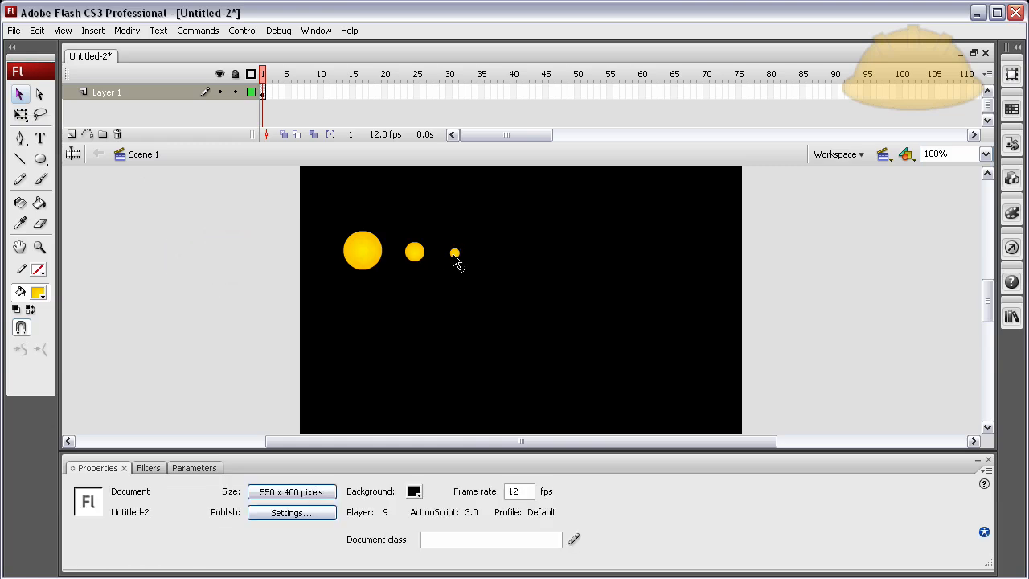
{"action": "left_click", "coordinate": [453, 254]}
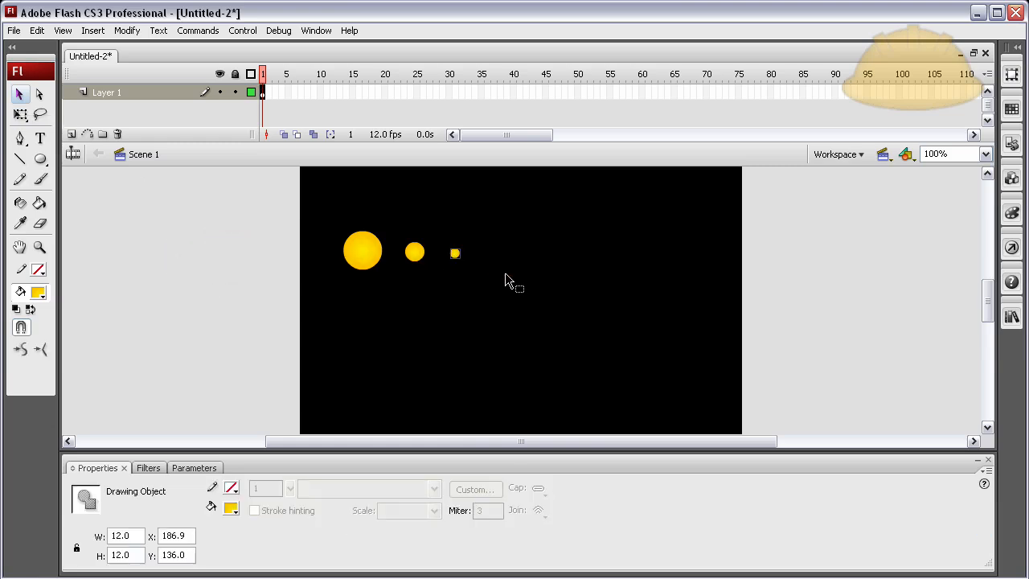
{"action": "mouse_move", "coordinate": [456, 264]}
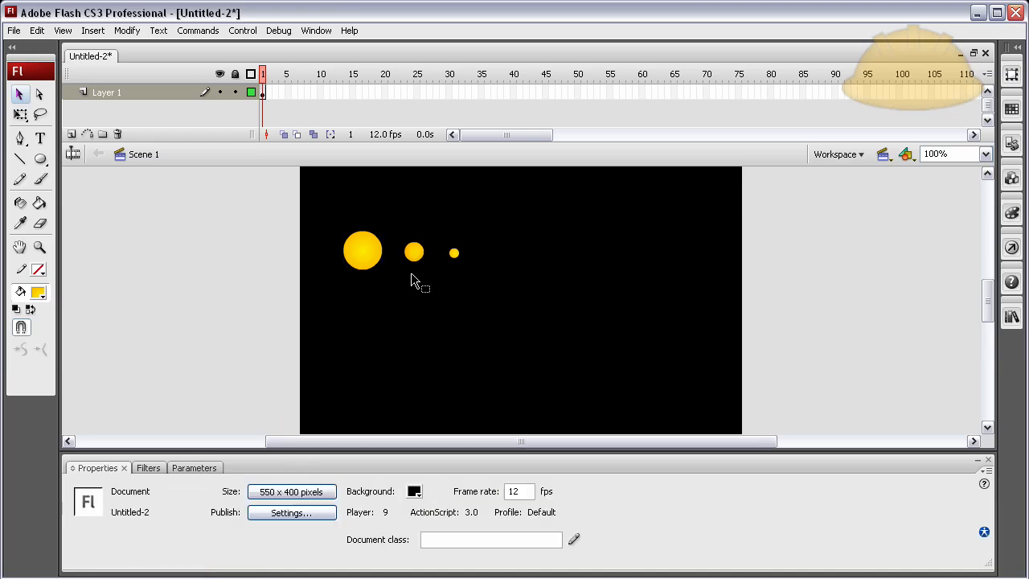
- Recolour the earth with a blue radial gradient and the moon pale grey via the Color panel
{"action": "left_click", "coordinate": [413, 251]}
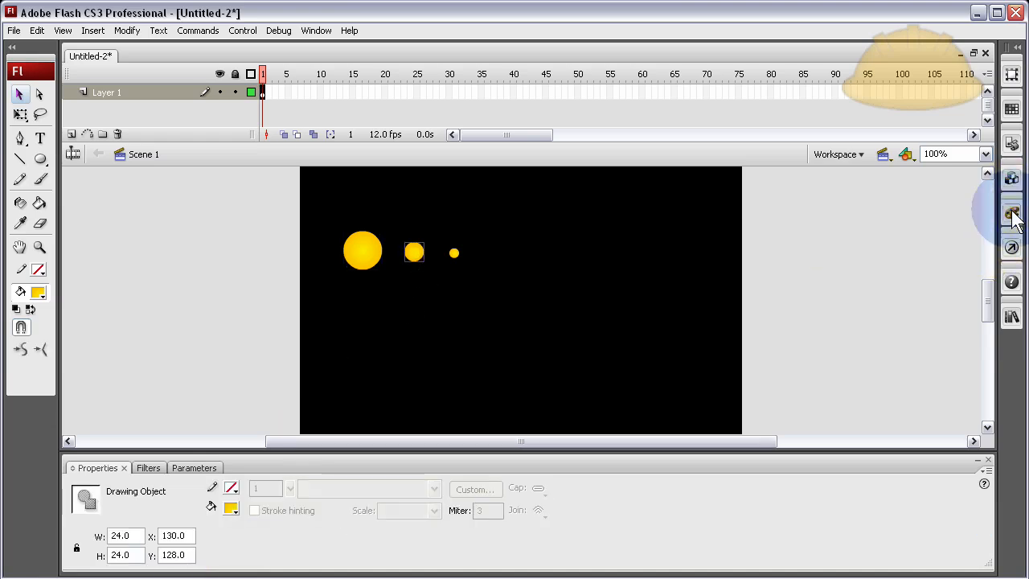
{"action": "left_click", "coordinate": [1013, 212]}
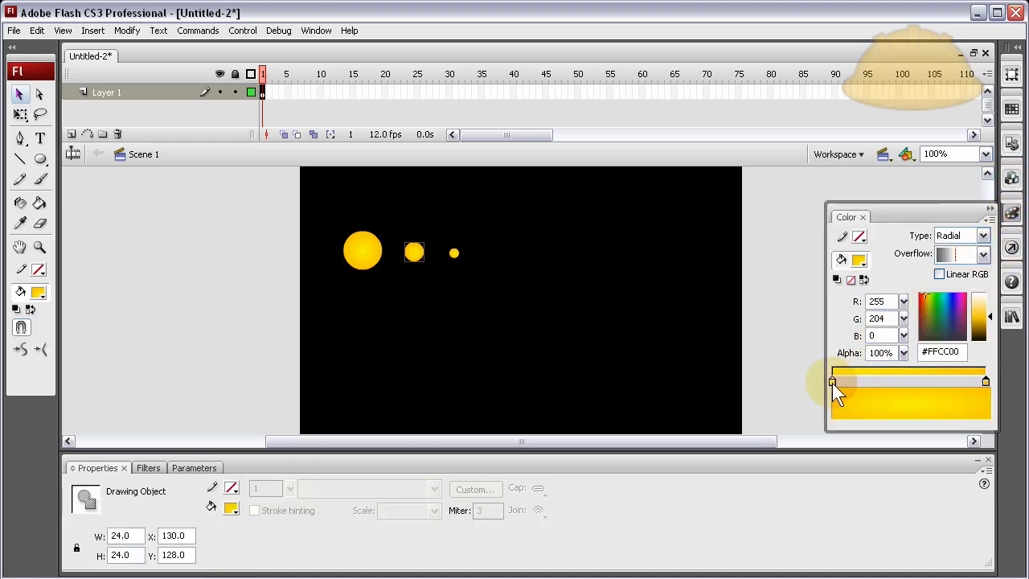
{"action": "left_click", "coordinate": [832, 379]}
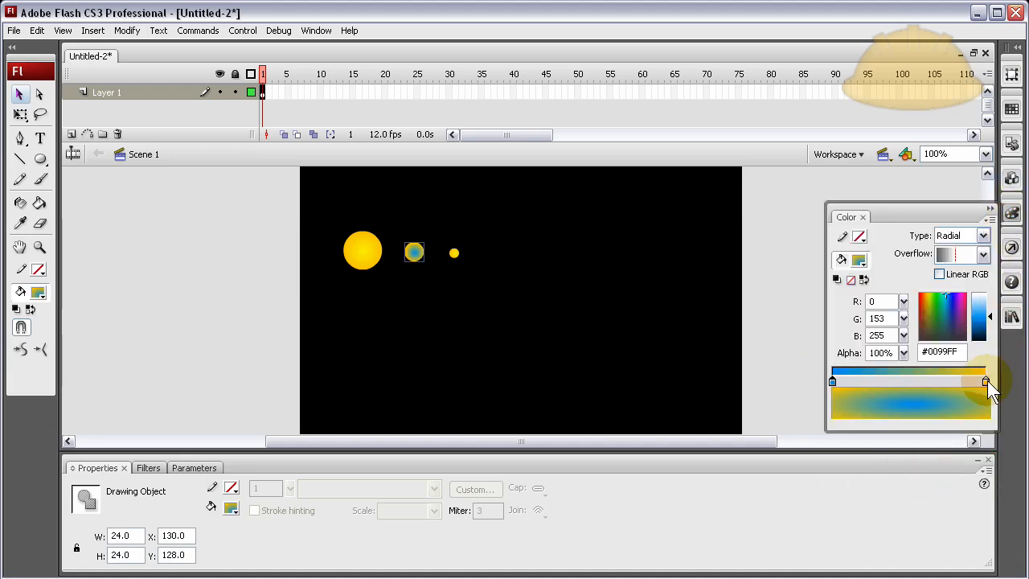
{"action": "left_click", "coordinate": [987, 383]}
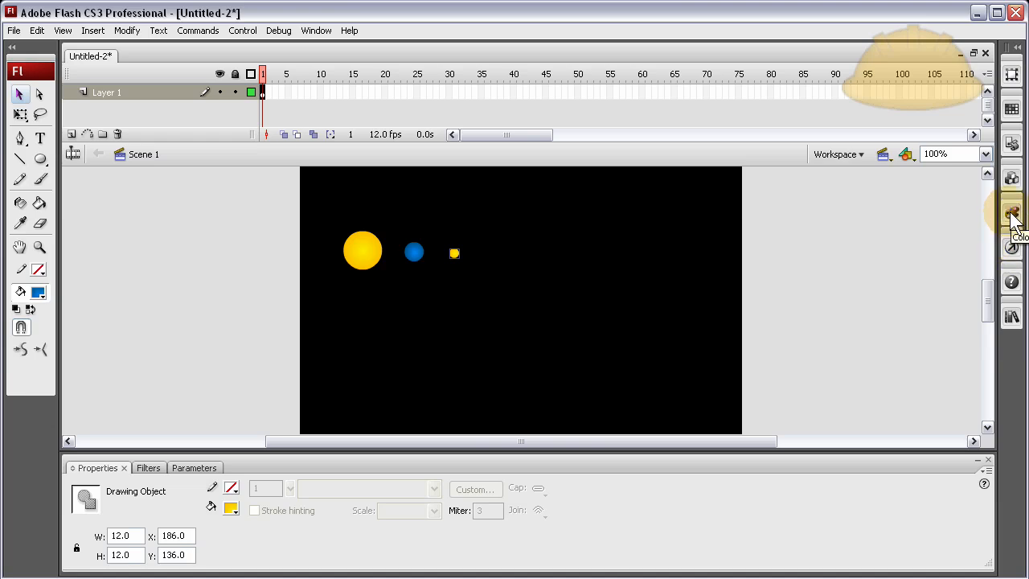
{"action": "left_click", "coordinate": [1012, 213]}
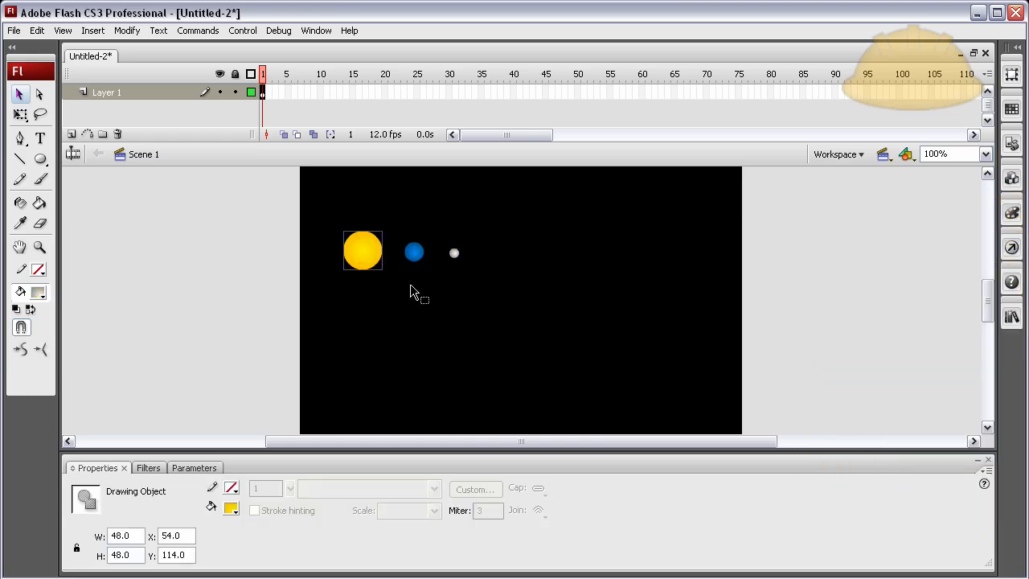
- Convert the sun and earth circles into movie clip symbols named sun and eart
{"action": "right_click", "coordinate": [415, 290]}
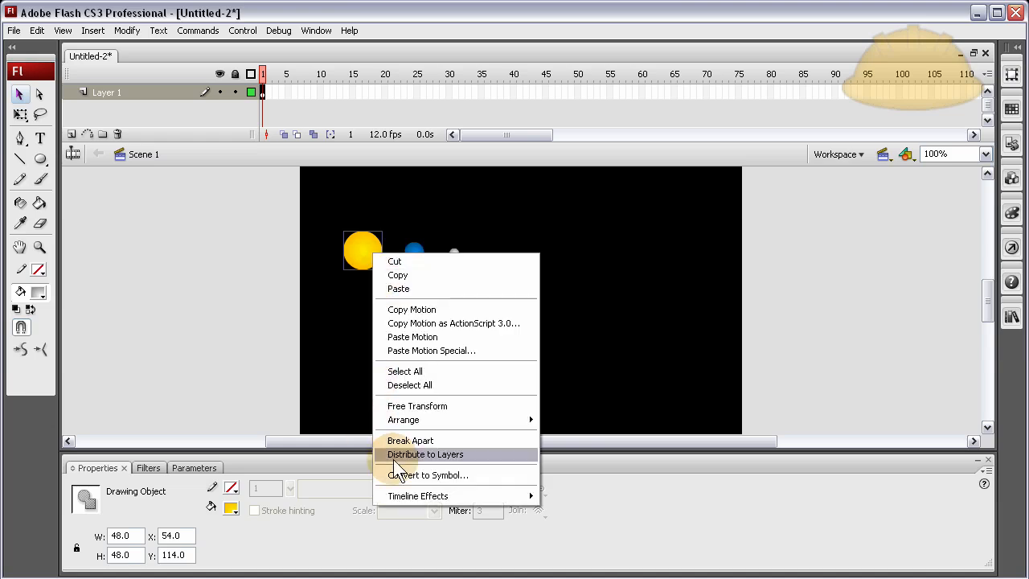
{"action": "left_click", "coordinate": [428, 474]}
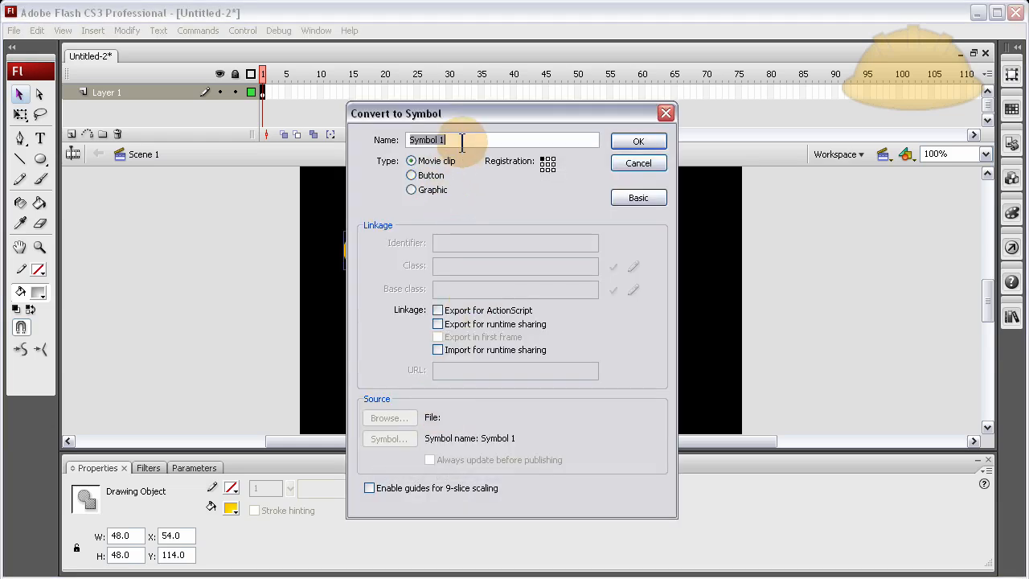
{"action": "type", "text": "sun"}
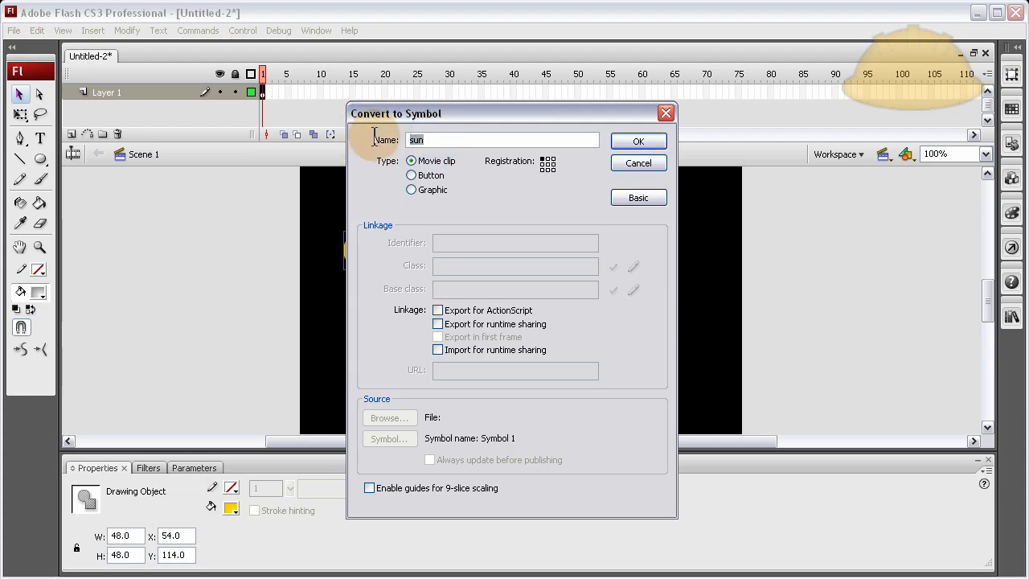
{"action": "left_click", "coordinate": [637, 141]}
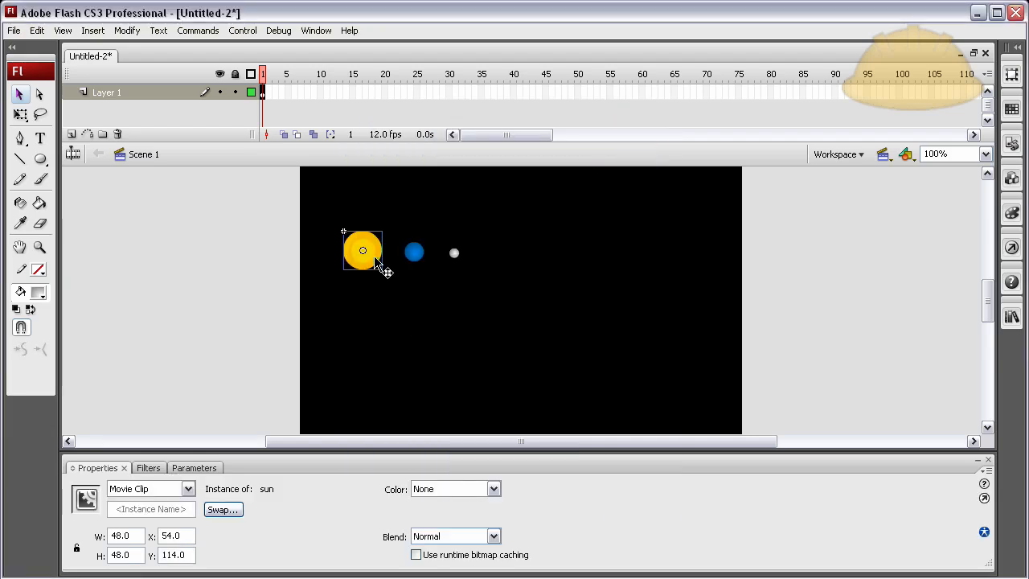
{"action": "left_click", "coordinate": [151, 508]}
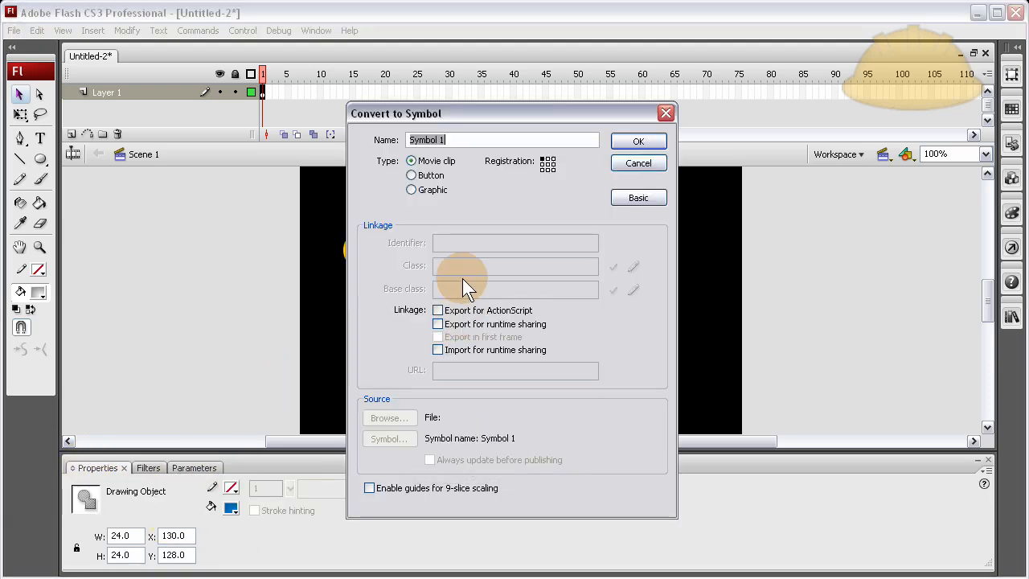
{"action": "type", "text": "earth"}
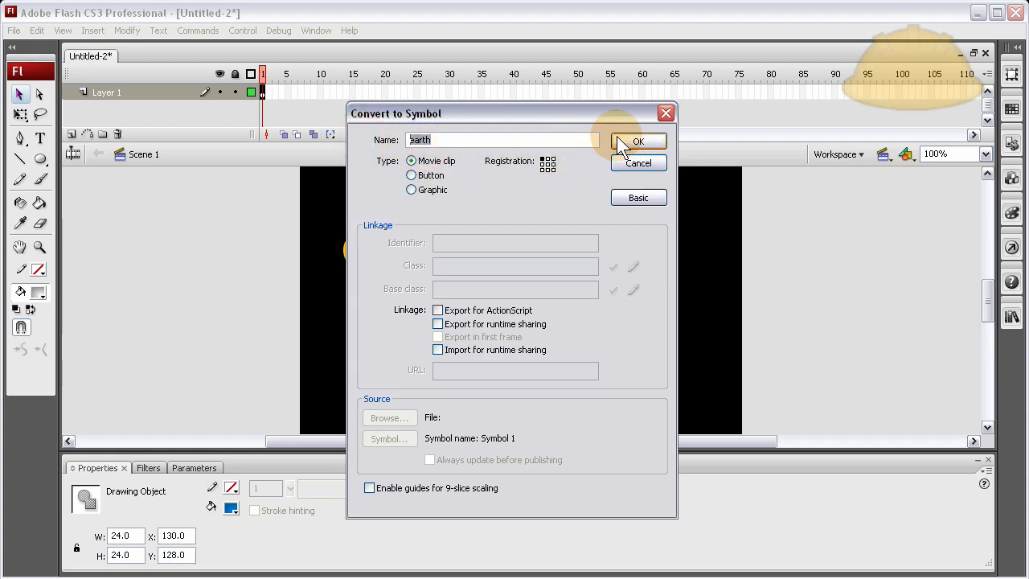
{"action": "left_click", "coordinate": [638, 141]}
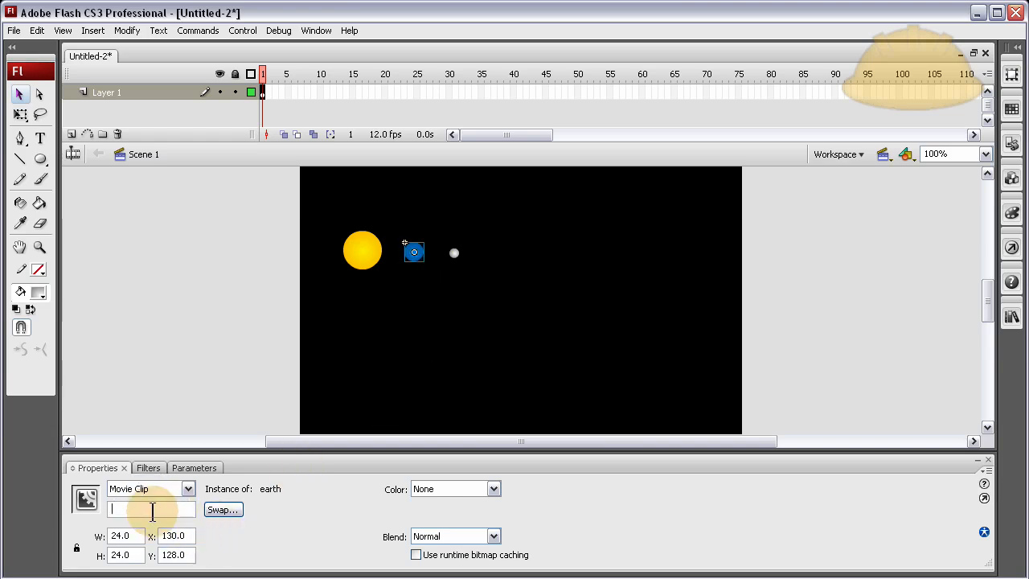
- Convert the moon into a movie clip symbol and name the sun instance sun
{"action": "right_click", "coordinate": [453, 254]}
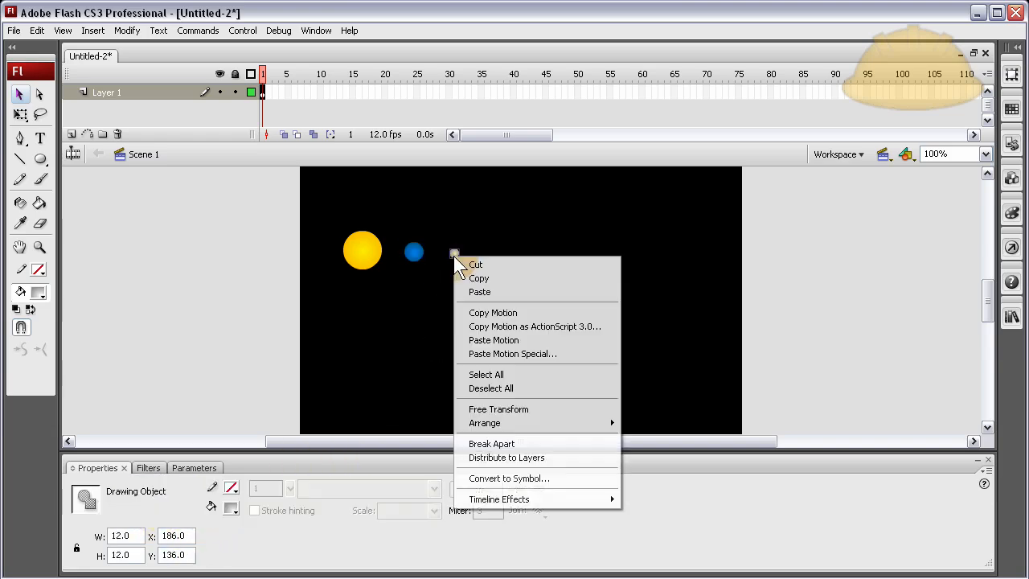
{"action": "left_click", "coordinate": [508, 479]}
{"action": "type", "text": "mo"}
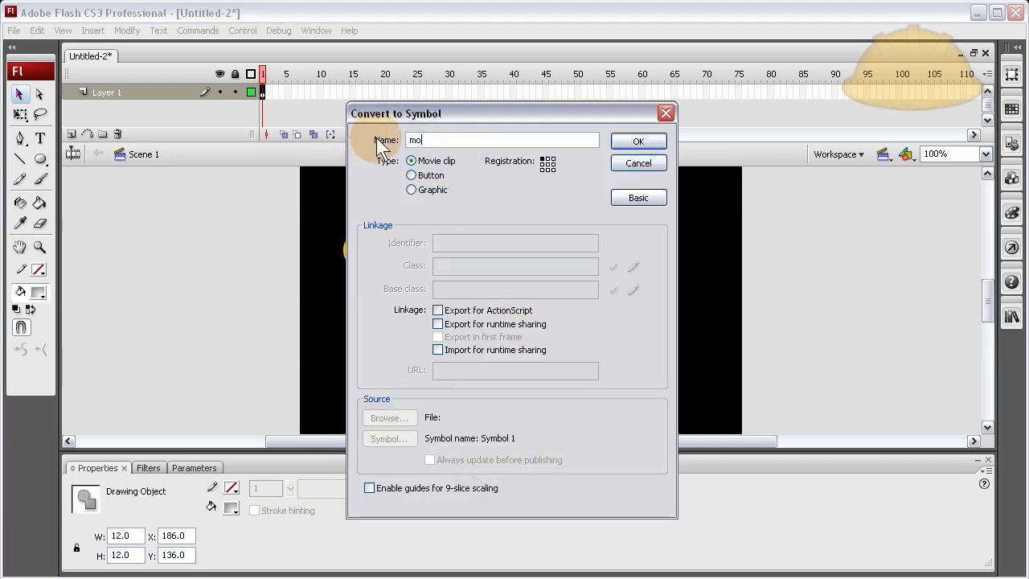
{"action": "type", "text": "noon"}
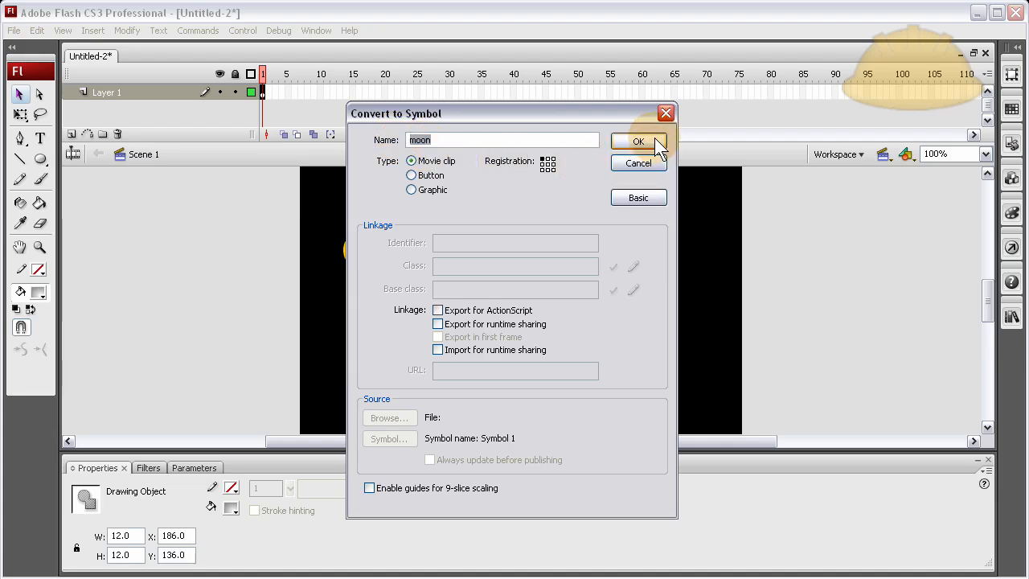
{"action": "left_click", "coordinate": [638, 141]}
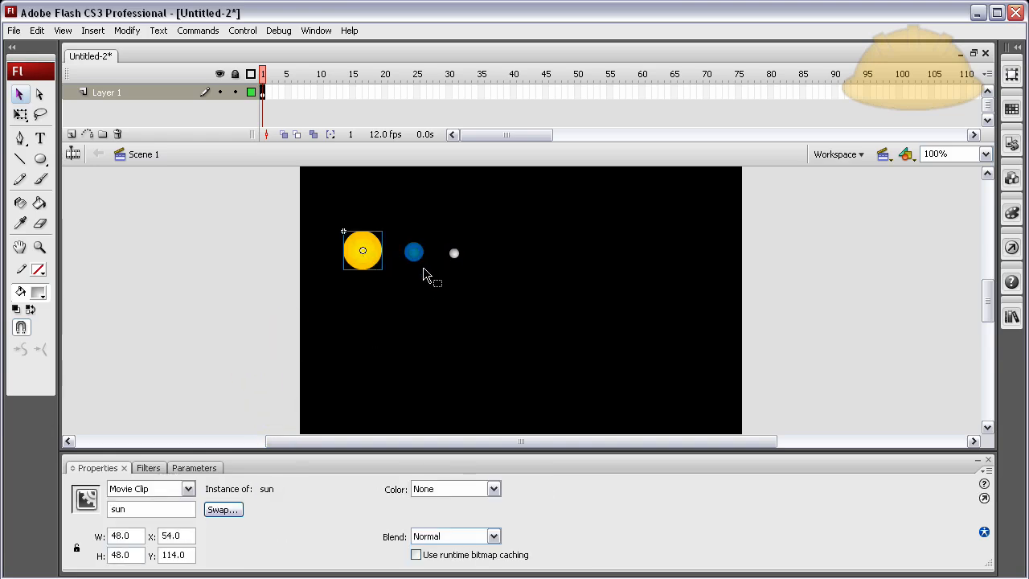
{"action": "left_click", "coordinate": [413, 250]}
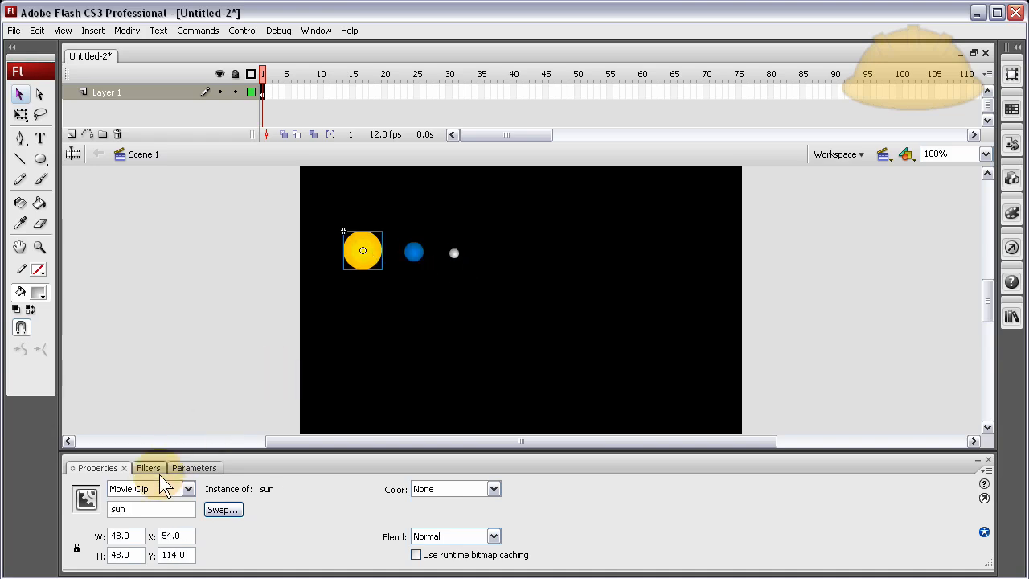
- Add a Glow filter to the sun with blur 18, strength 250% and Low quality
{"action": "left_click", "coordinate": [148, 466]}
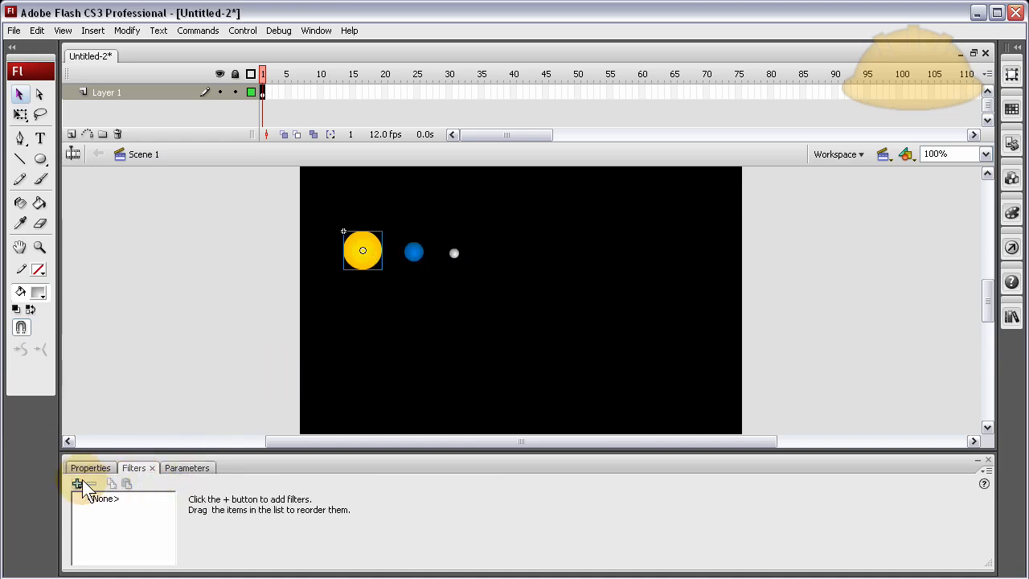
{"action": "left_click", "coordinate": [78, 482]}
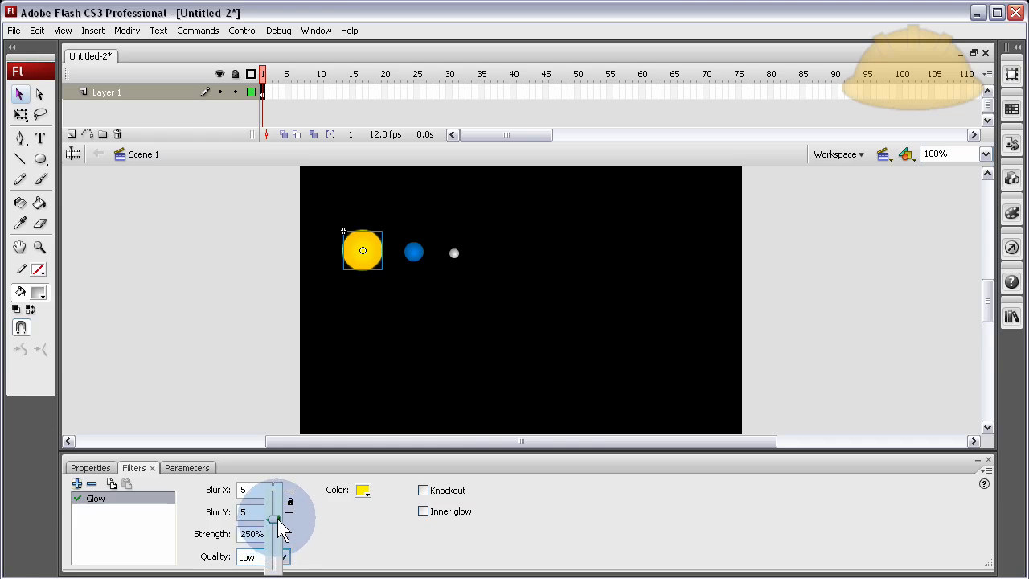
{"action": "left_click_drag", "start_coordinate": [273, 511], "coordinate": [273, 499]}
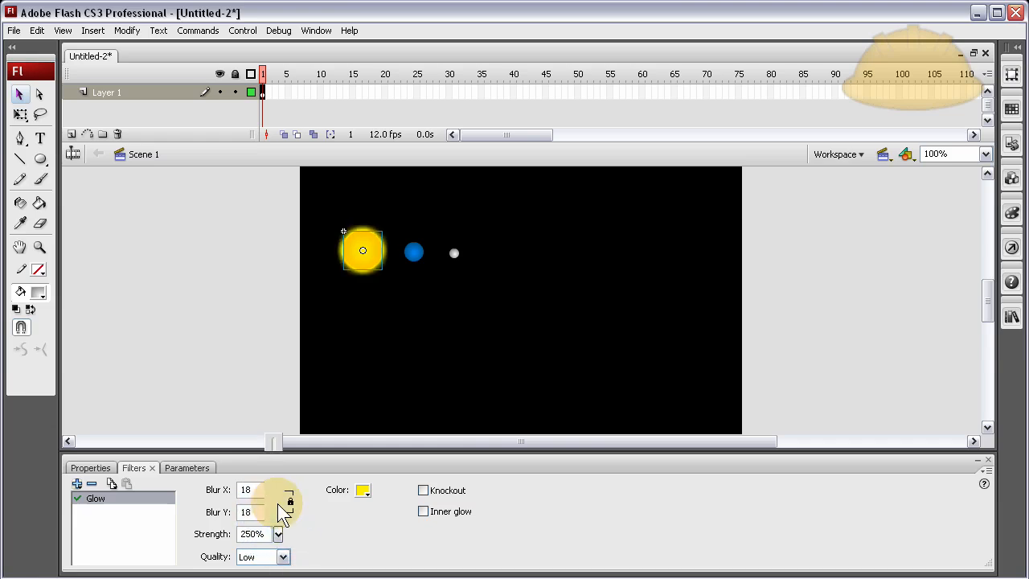
{"action": "left_click", "coordinate": [283, 556]}
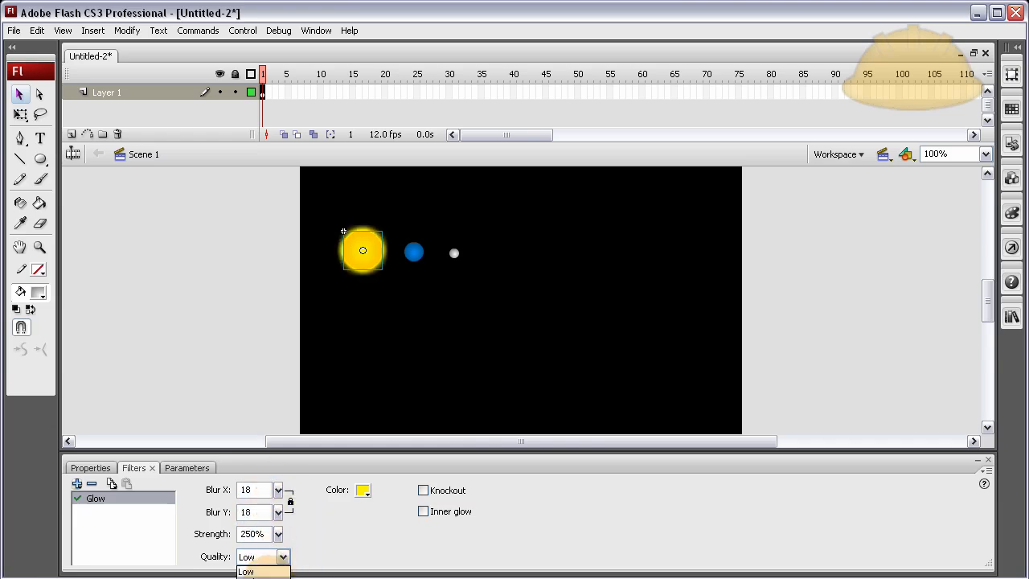
{"action": "left_click", "coordinate": [254, 556]}
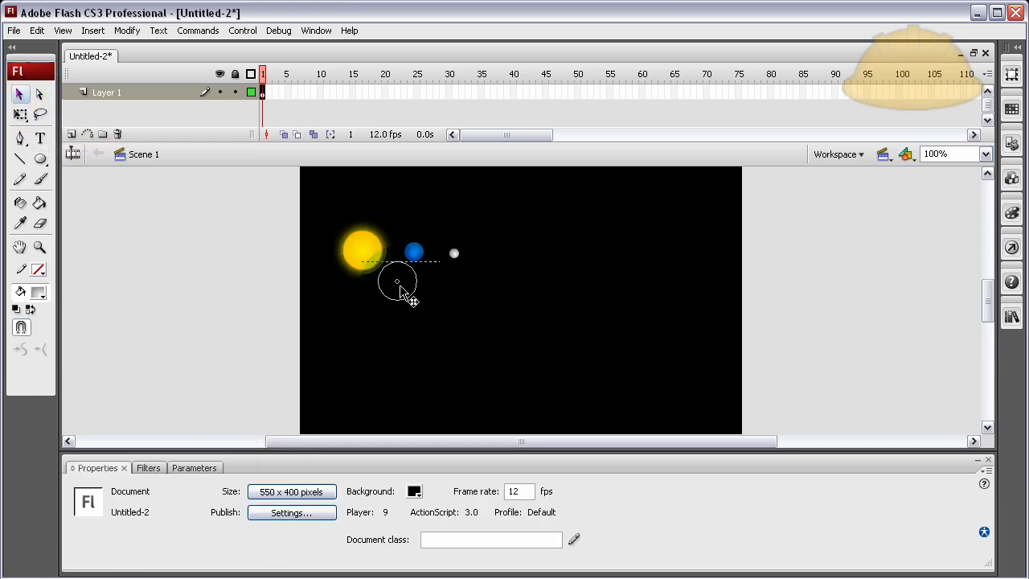
- Move the sun right of earth and moon, rename Layer 1 to planets, and insert a new layer
{"action": "left_click_drag", "start_coordinate": [361, 251], "coordinate": [524, 280]}
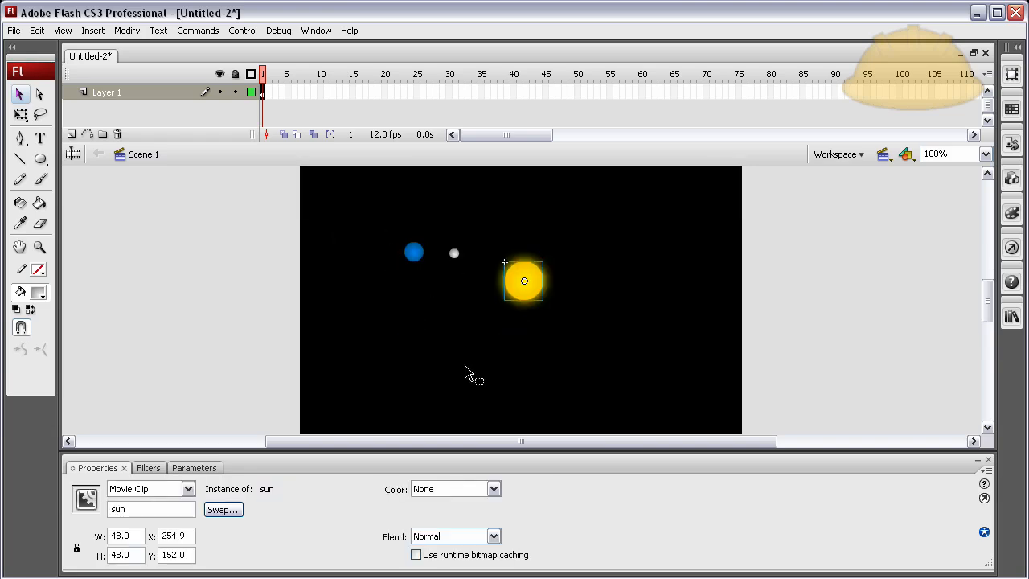
{"action": "double_click", "coordinate": [524, 280]}
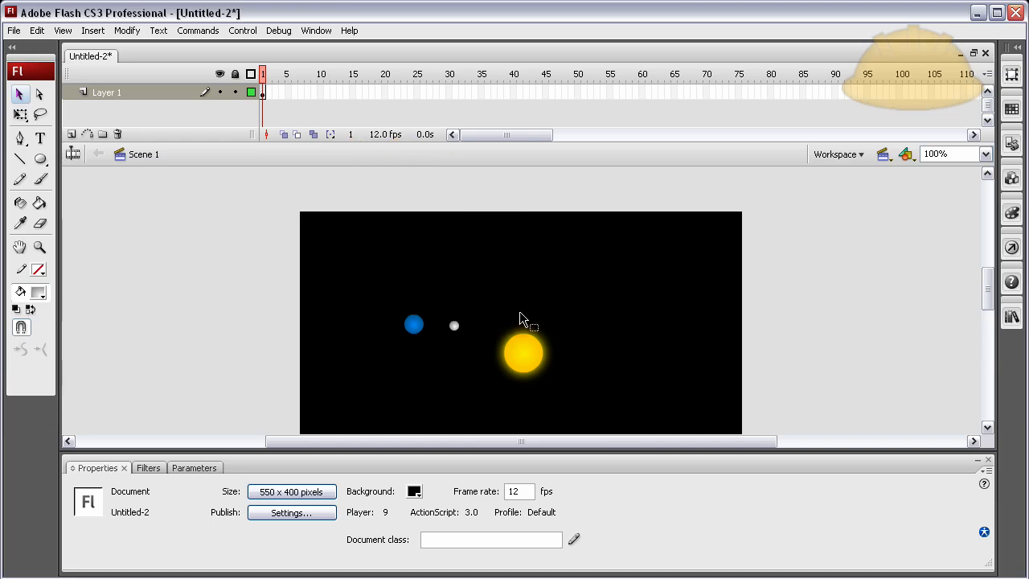
{"action": "double_click", "coordinate": [106, 91]}
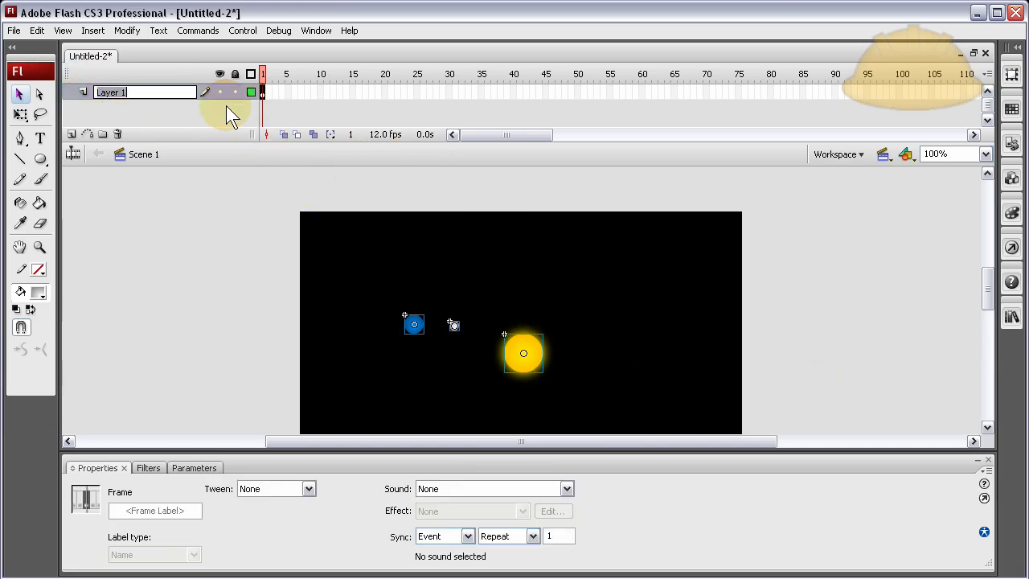
{"action": "type", "text": "planets"}
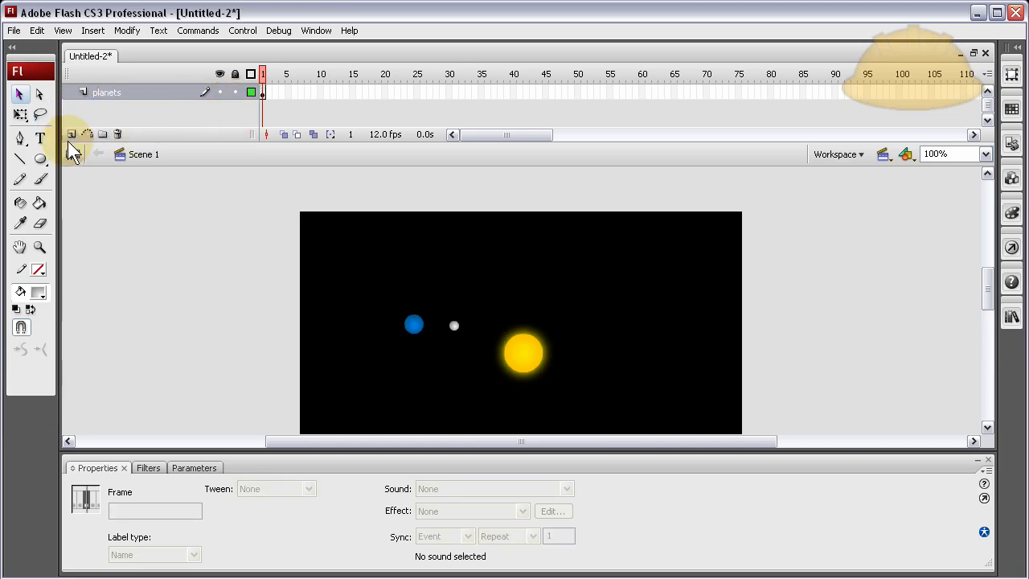
{"action": "left_click", "coordinate": [72, 133]}
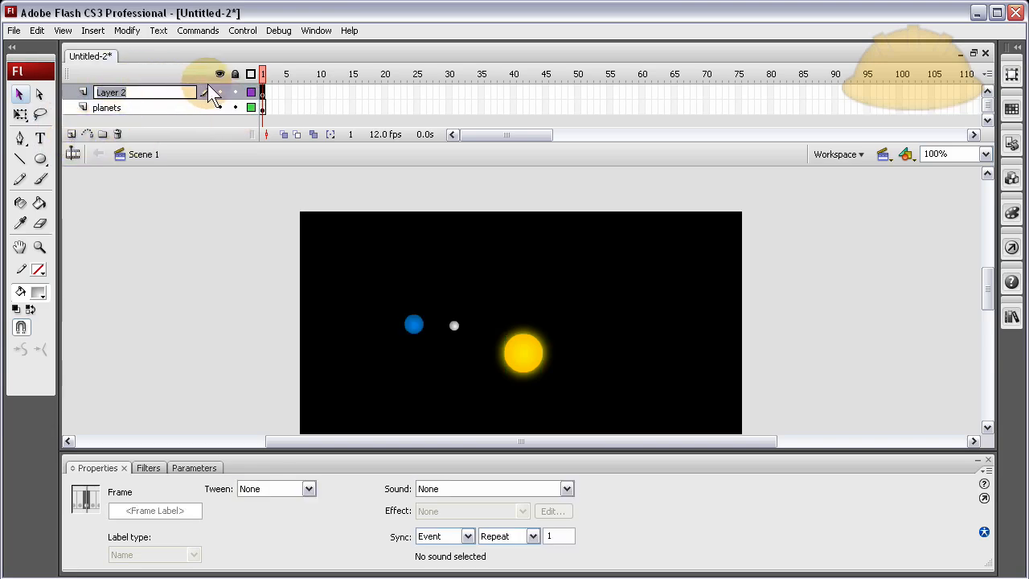
- Rename the new top layer to AS3 for the orbit frame script
{"action": "type", "text": "AS3"}
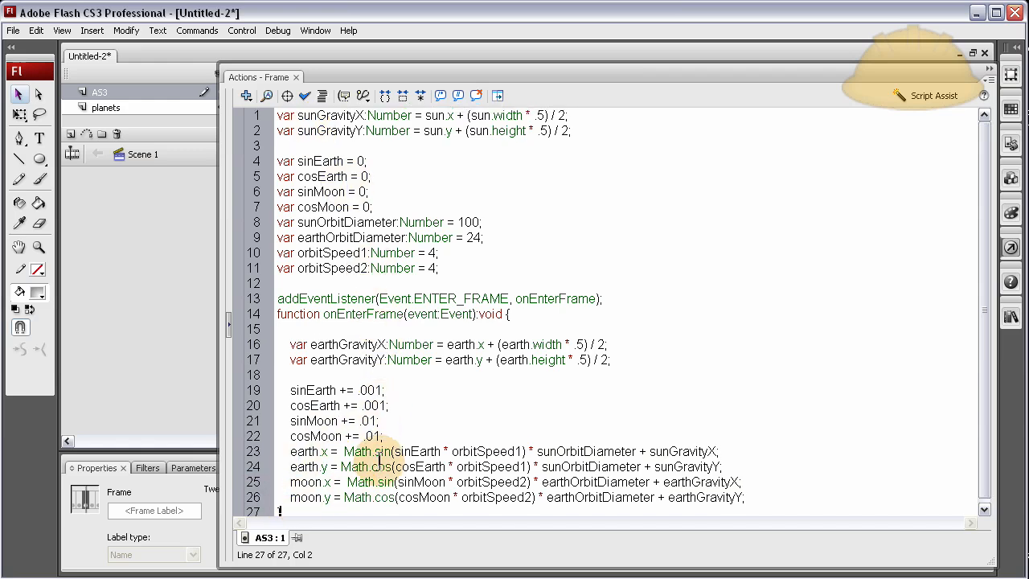
{"action": "mouse_move", "coordinate": [144, 261]}
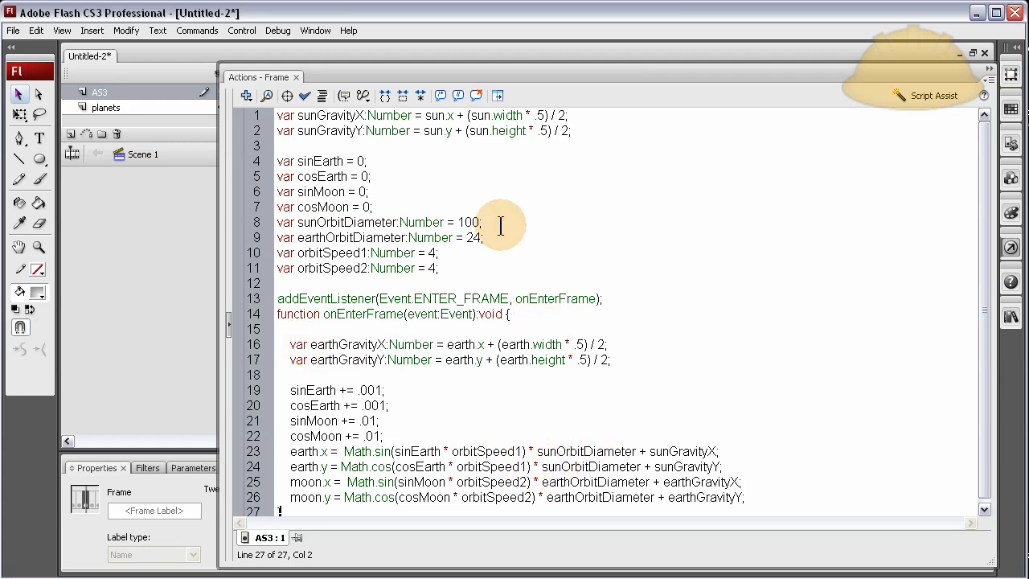
{"action": "mouse_move", "coordinate": [386, 141]}
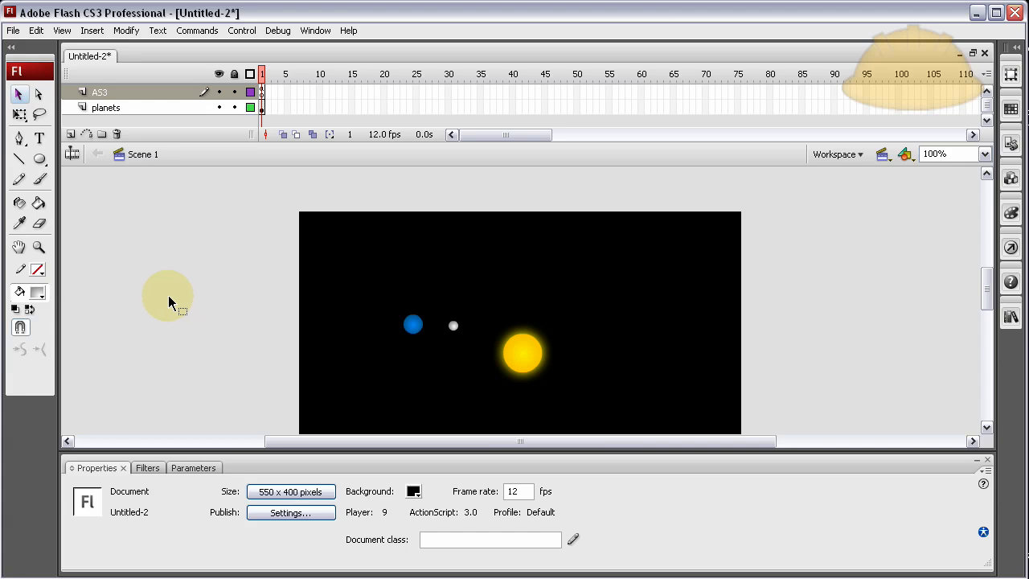
- Set the movie frame rate to 30 fps before testing the orbit animation
{"action": "left_click_drag", "start_coordinate": [169, 302], "coordinate": [217, 289]}
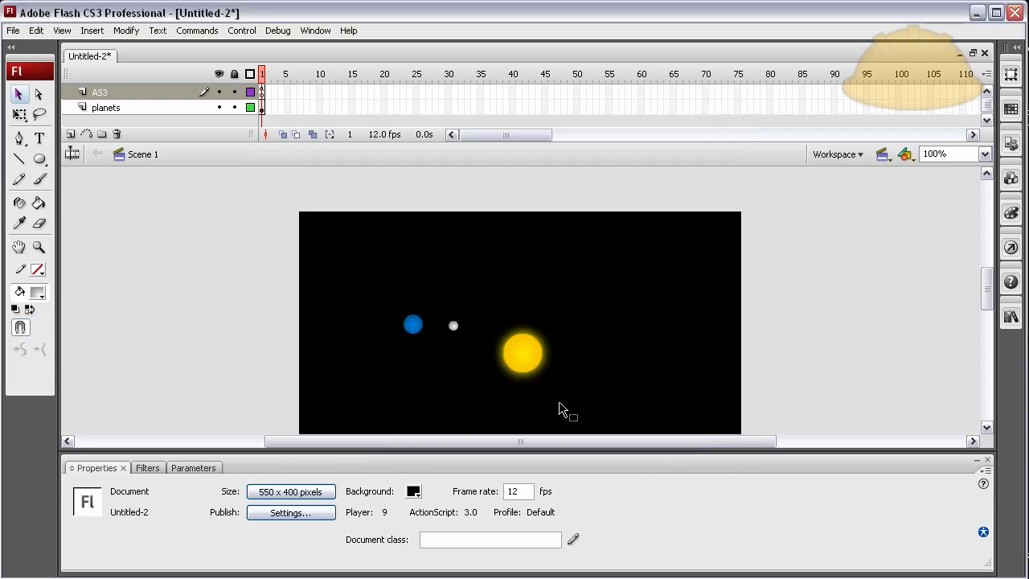
{"action": "left_click", "coordinate": [514, 492]}
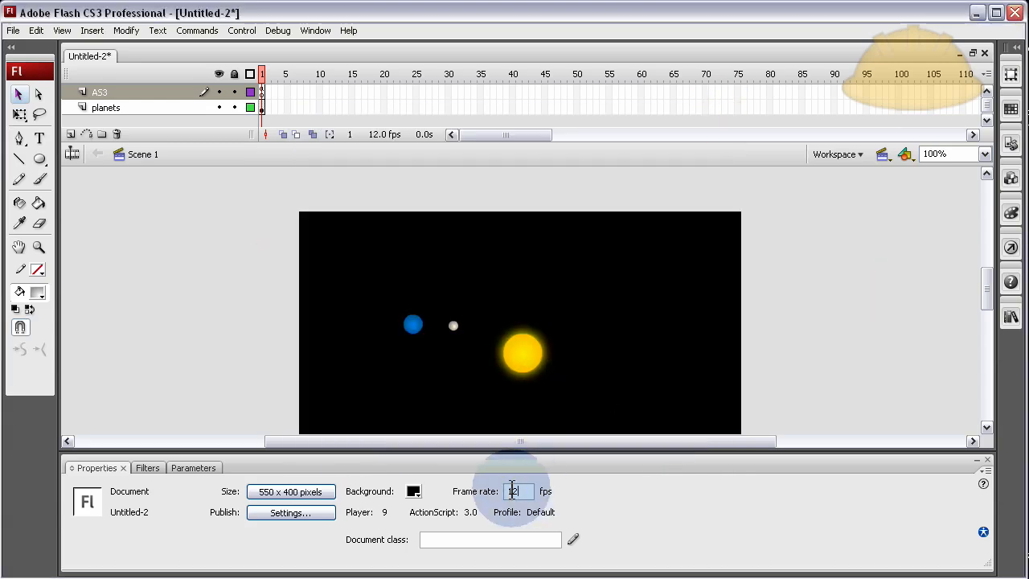
{"action": "type", "text": "30"}
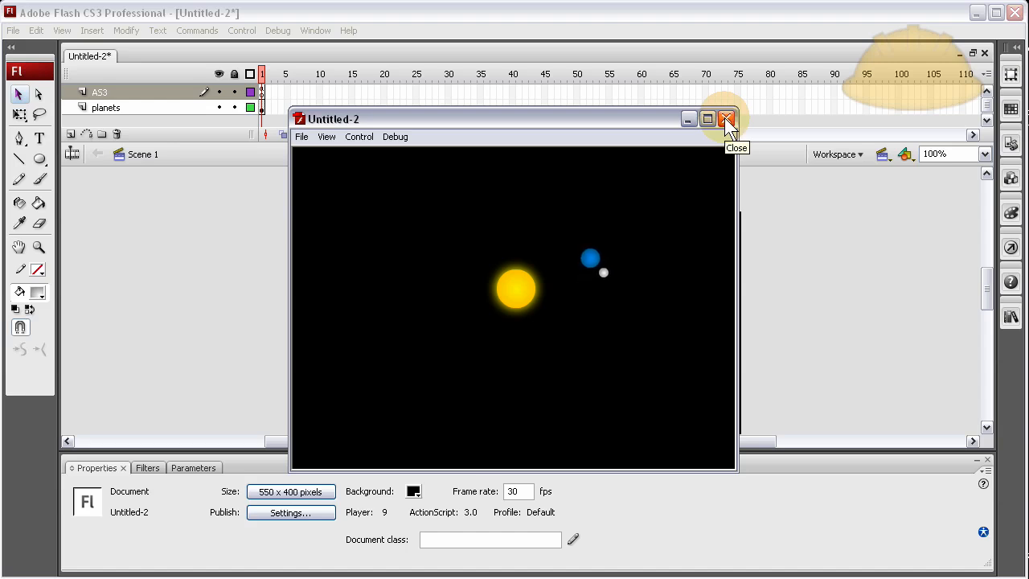
- Close the test preview and highlight the sunGravityX/Y half-width and height terms in the script
{"action": "left_click", "coordinate": [724, 119]}
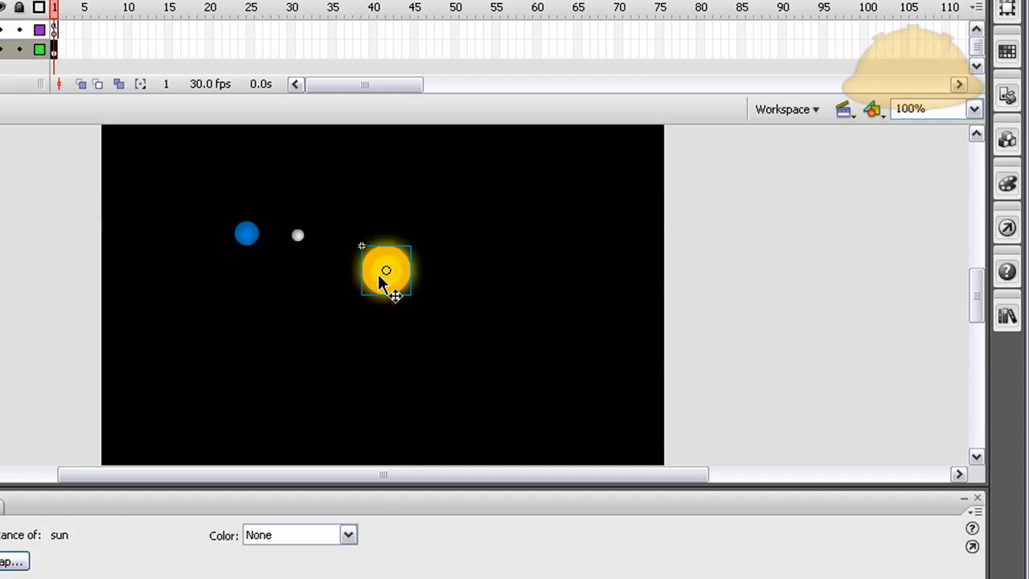
{"action": "mouse_move", "coordinate": [389, 275]}
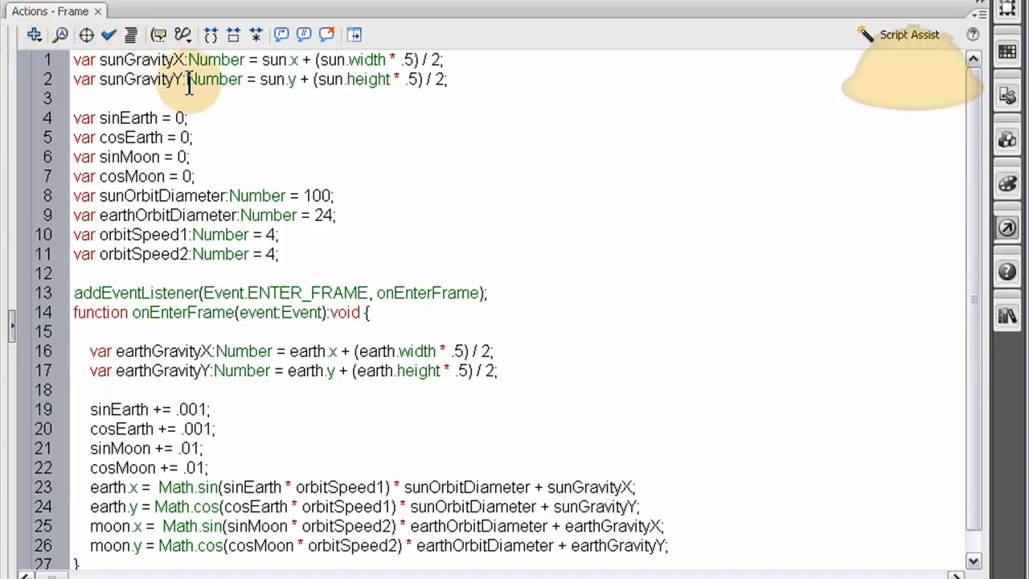
{"action": "double_click", "coordinate": [145, 59]}
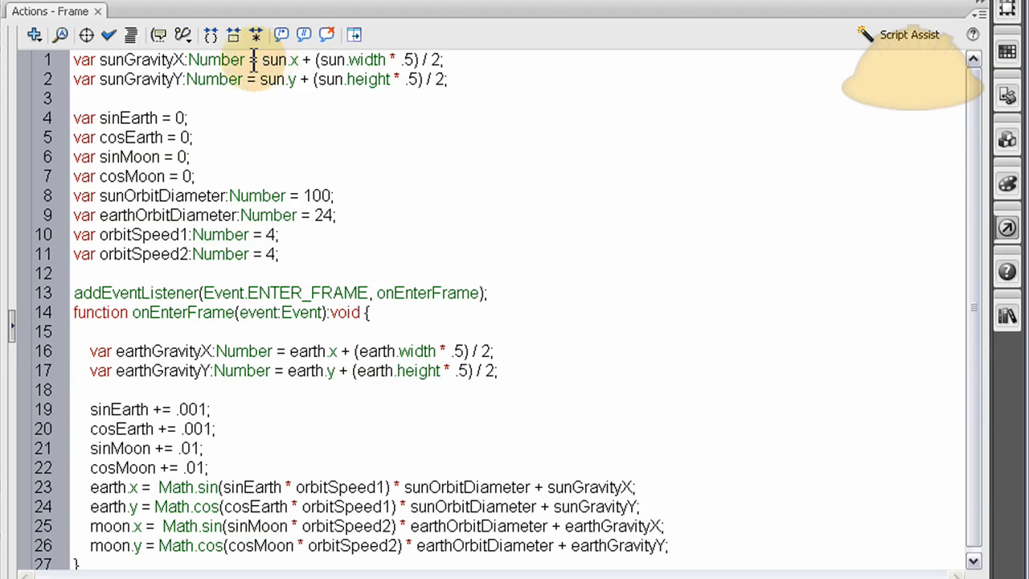
{"action": "double_click", "coordinate": [273, 60]}
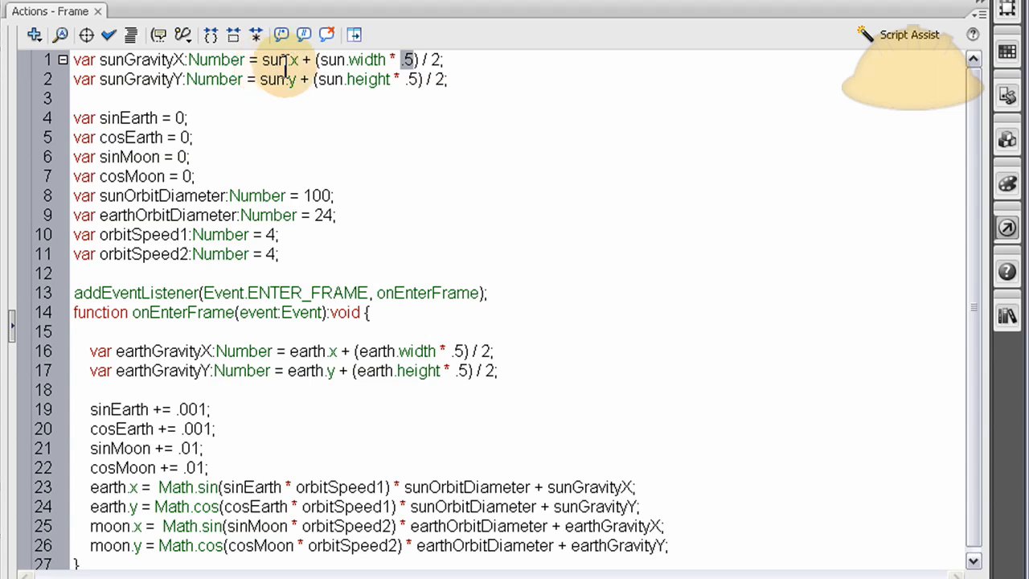
{"action": "double_click", "coordinate": [279, 59]}
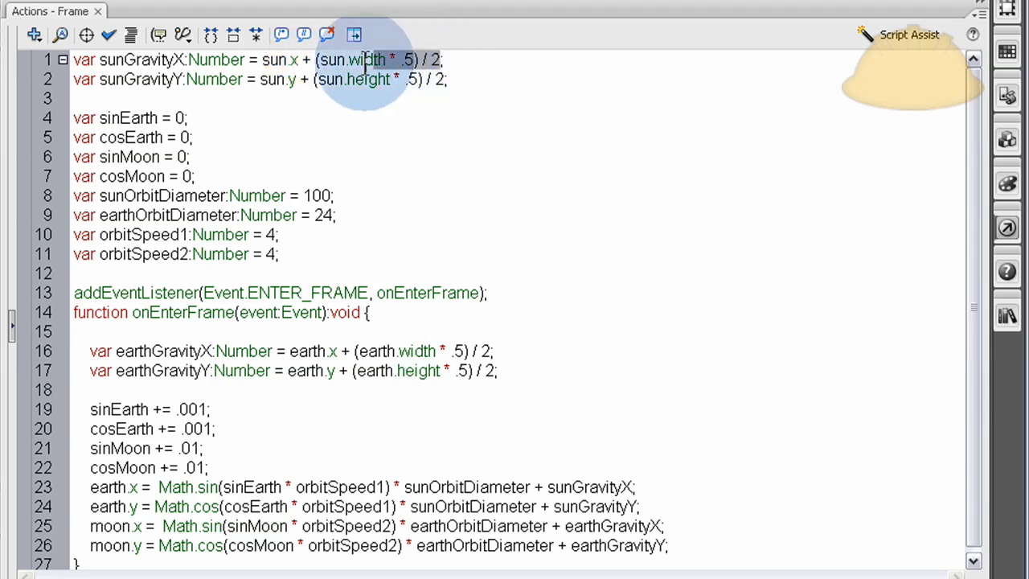
{"action": "double_click", "coordinate": [350, 60]}
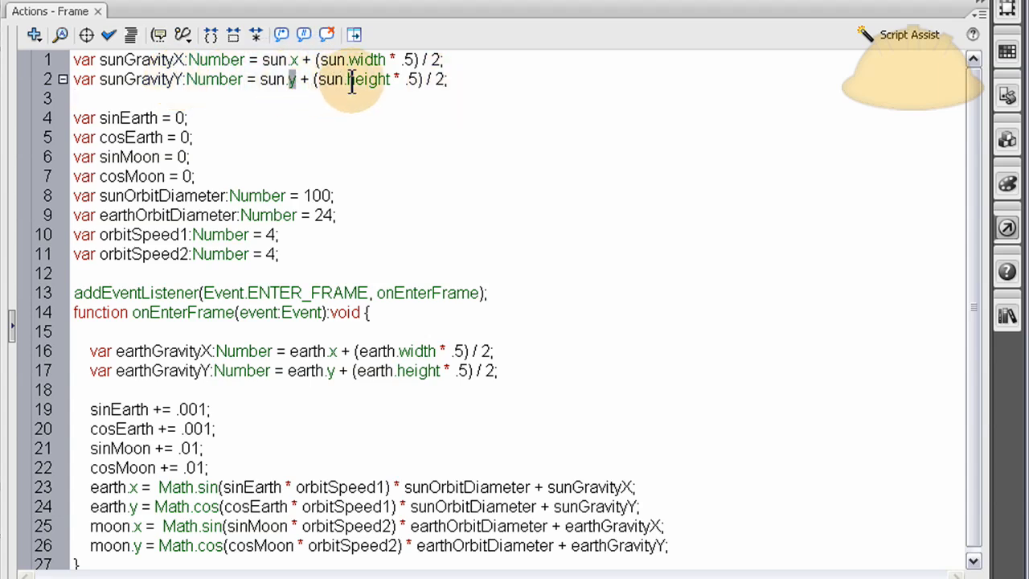
{"action": "double_click", "coordinate": [366, 79]}
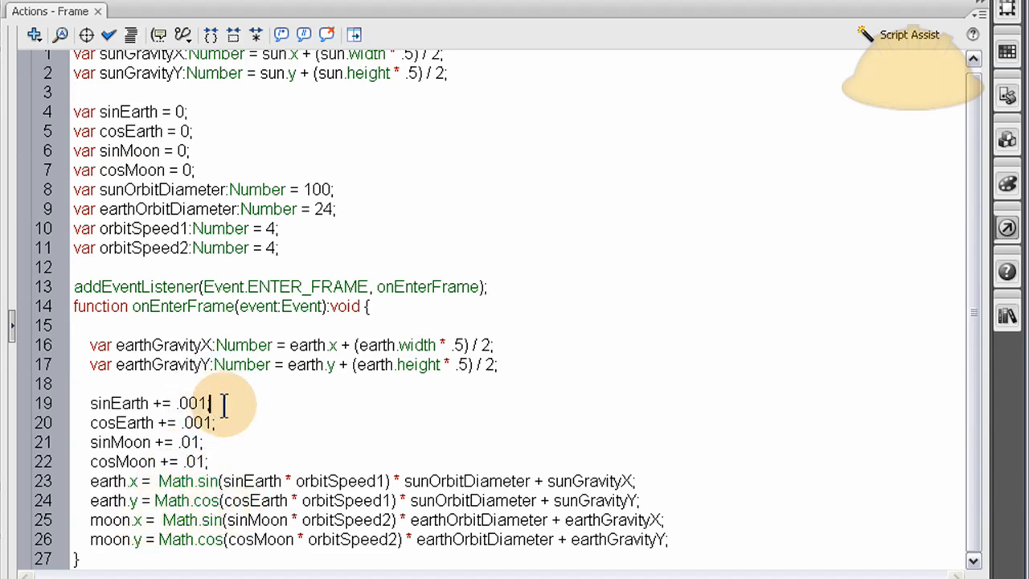
{"action": "mouse_move", "coordinate": [244, 414]}
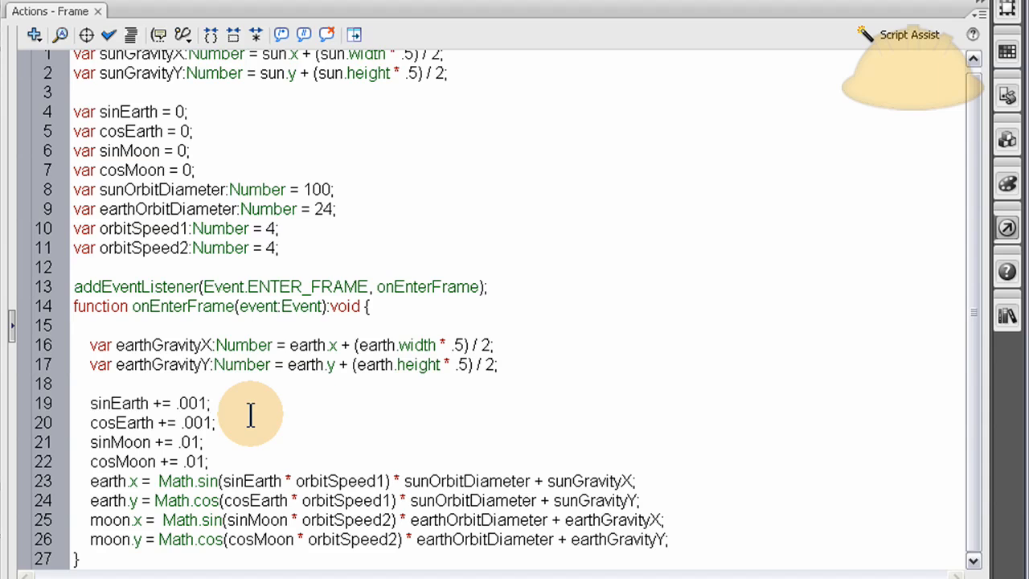
{"action": "mouse_move", "coordinate": [228, 485]}
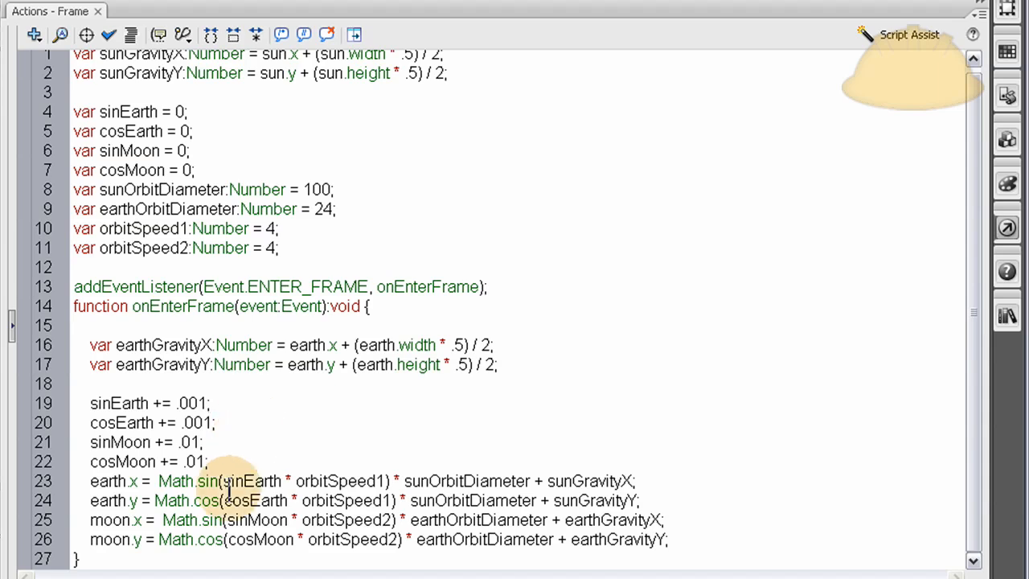
{"action": "left_click", "coordinate": [209, 402]}
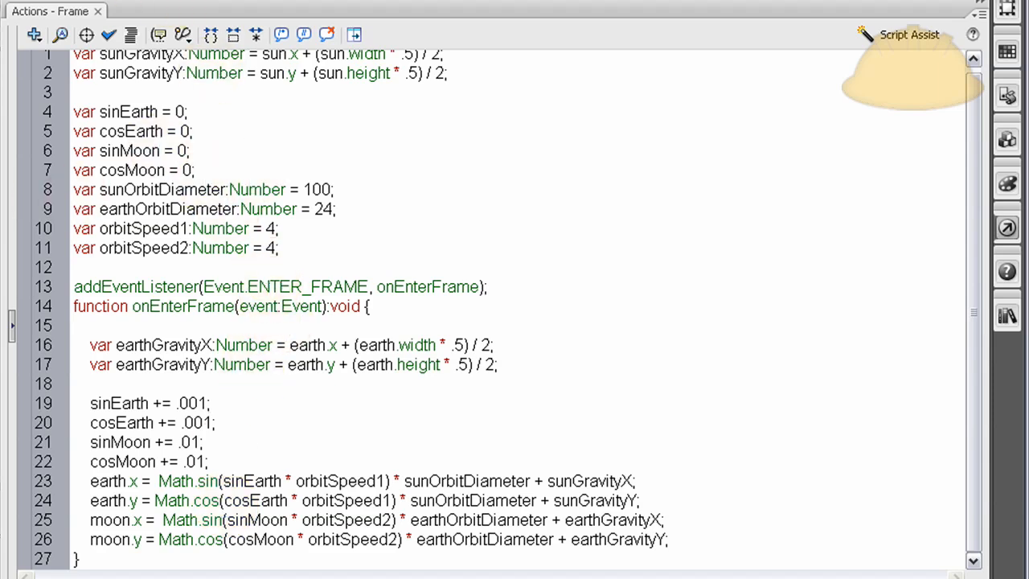
{"action": "left_click", "coordinate": [209, 402]}
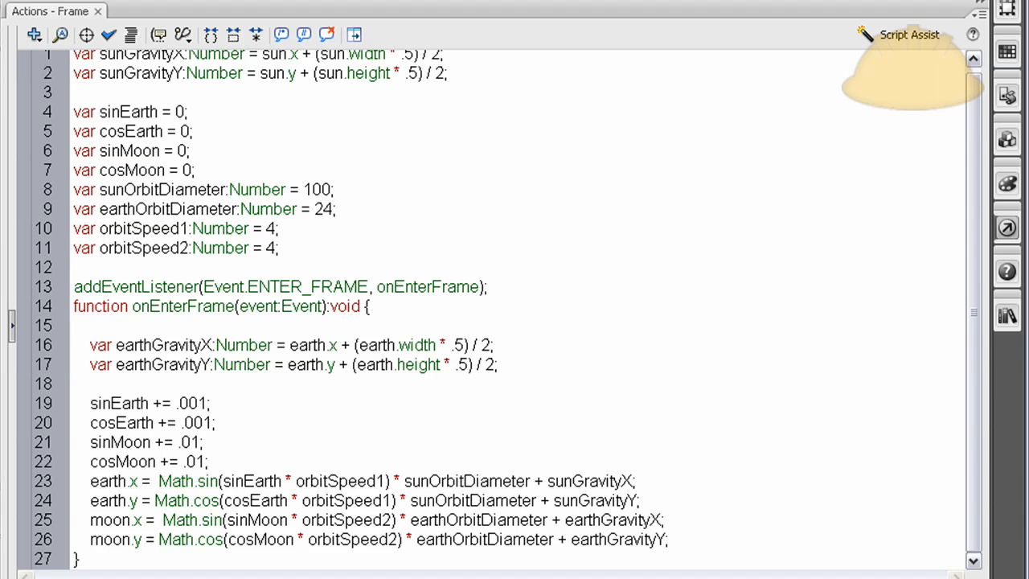
{"action": "left_click", "coordinate": [209, 402]}
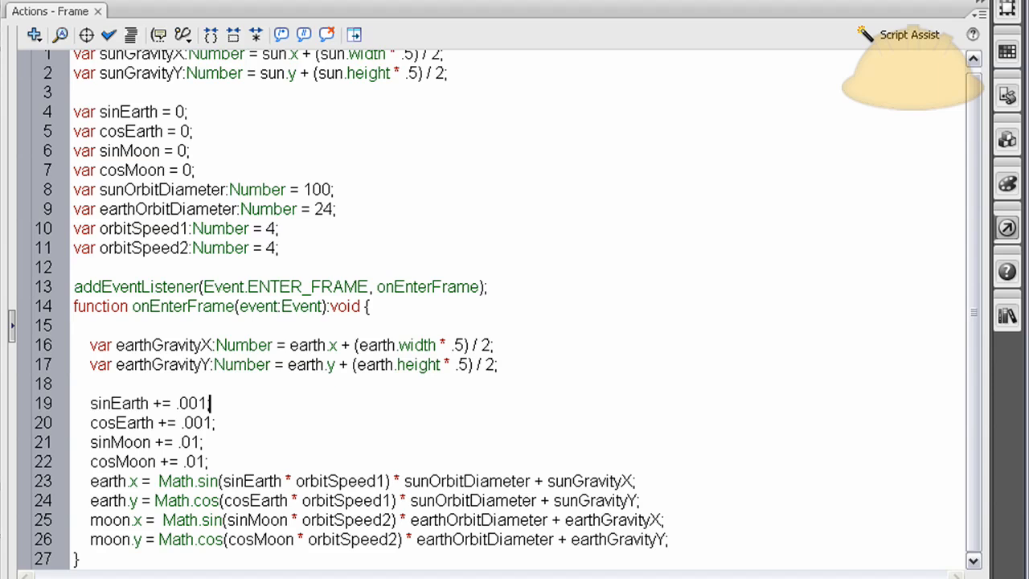
{"action": "mouse_move", "coordinate": [479, 318]}
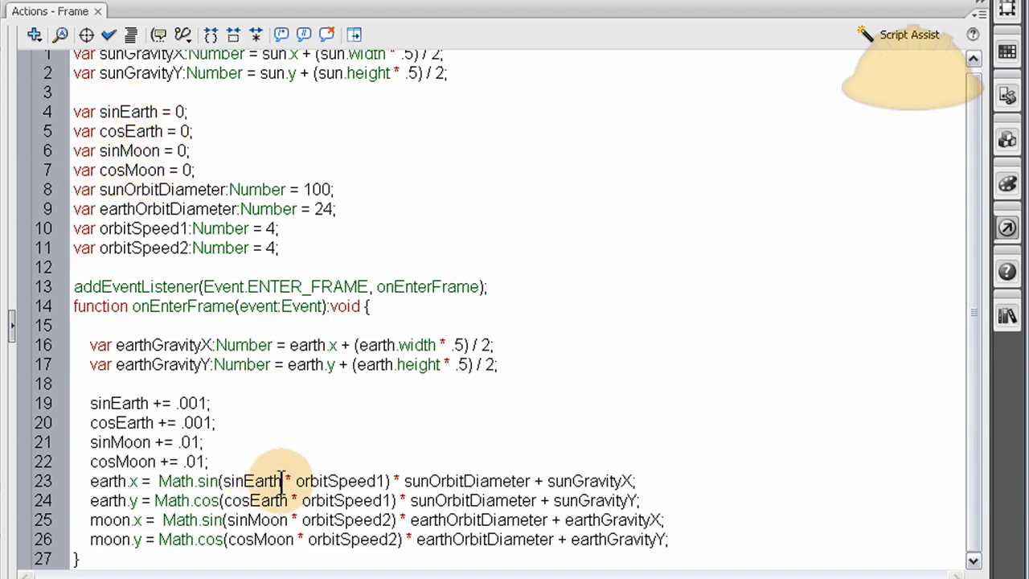
{"action": "double_click", "coordinate": [251, 481]}
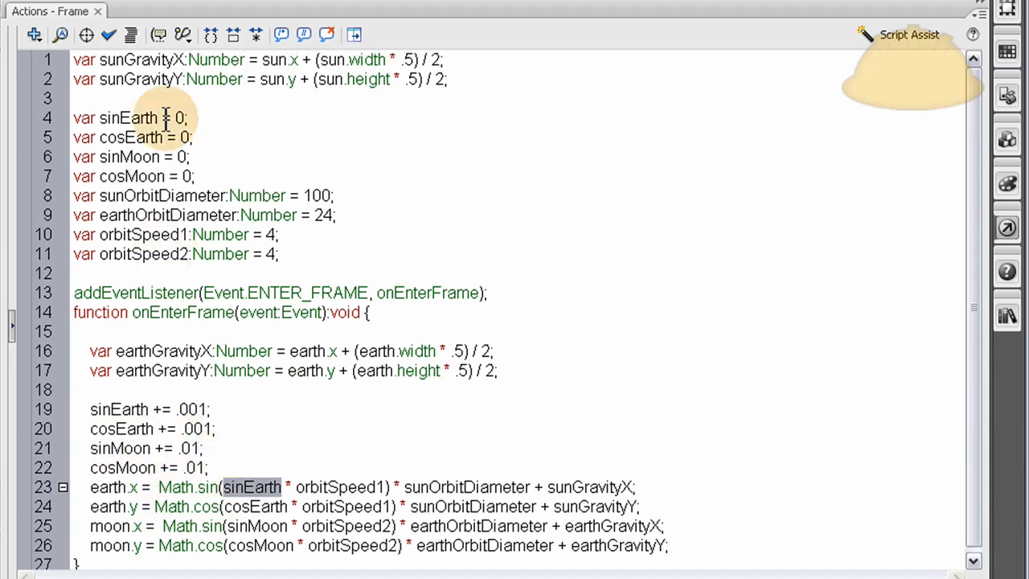
{"action": "left_click_drag", "start_coordinate": [164, 117], "coordinate": [185, 175]}
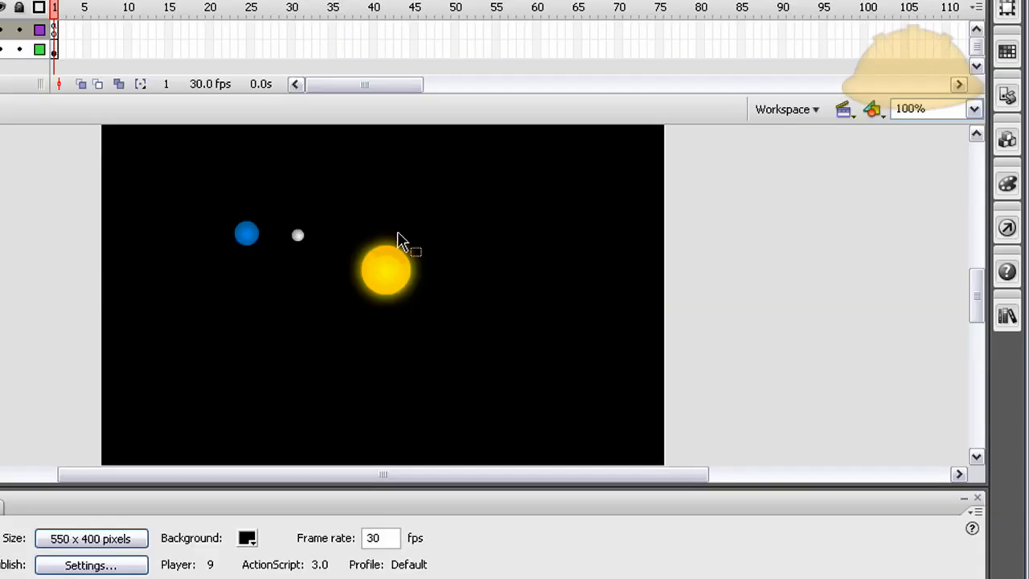
{"action": "mouse_move", "coordinate": [398, 205]}
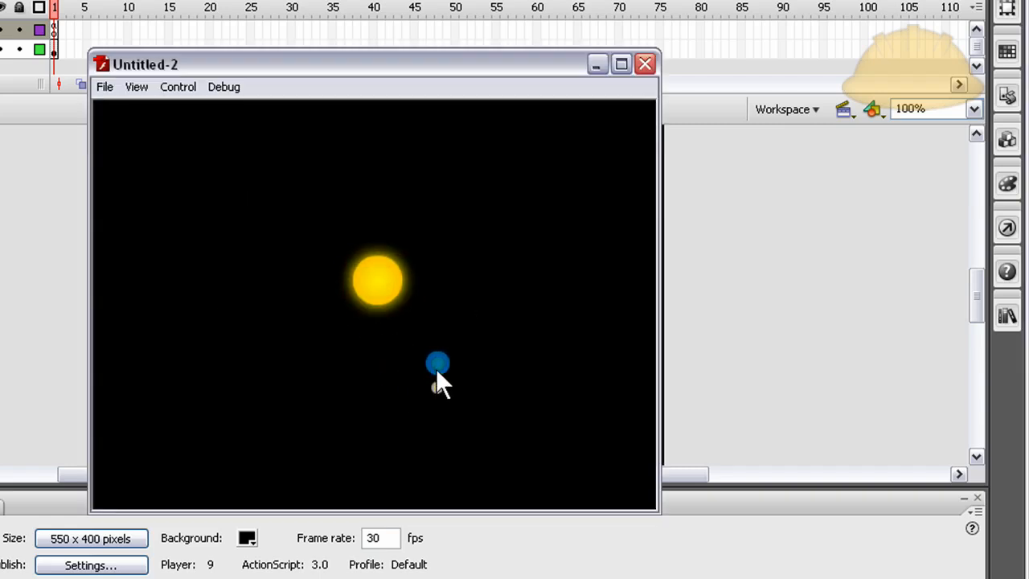
- Test the movie to preview the earth circling the glowing sun
{"action": "left_click", "coordinate": [644, 64]}
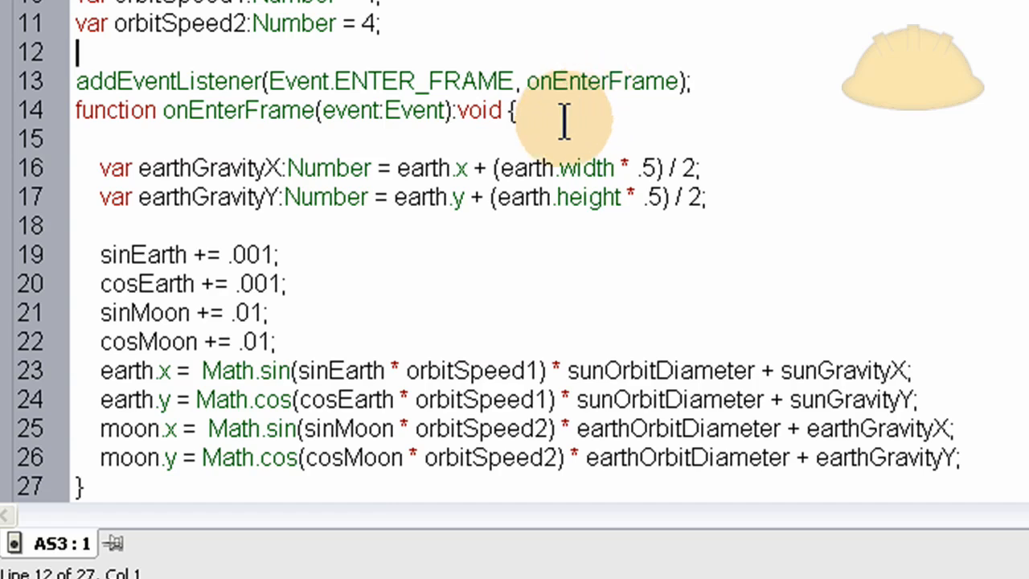
{"action": "left_click", "coordinate": [563, 109]}
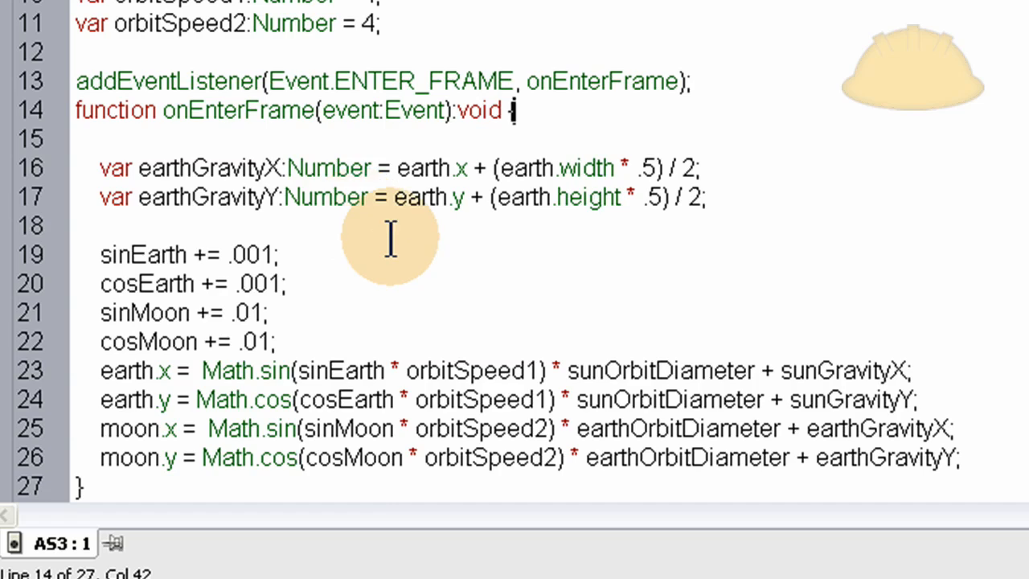
{"action": "type", "text": "{"}
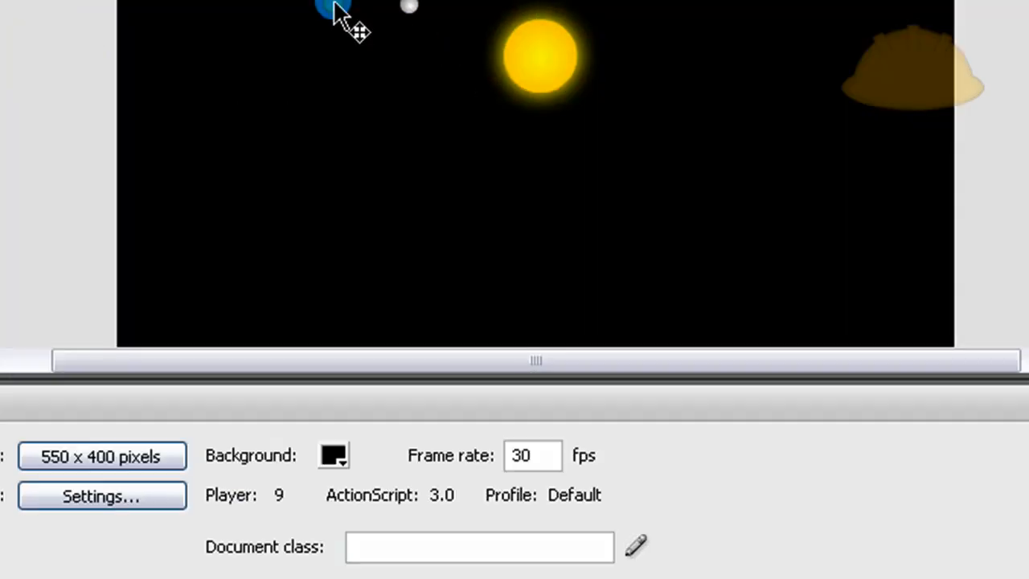
{"action": "left_click", "coordinate": [333, 9]}
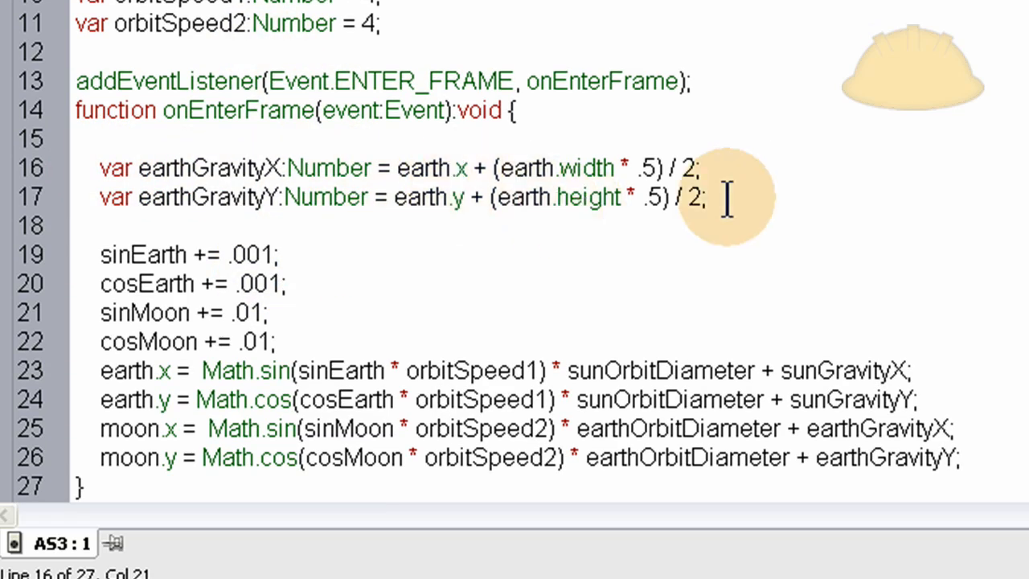
{"action": "left_click_drag", "start_coordinate": [99, 167], "coordinate": [707, 196]}
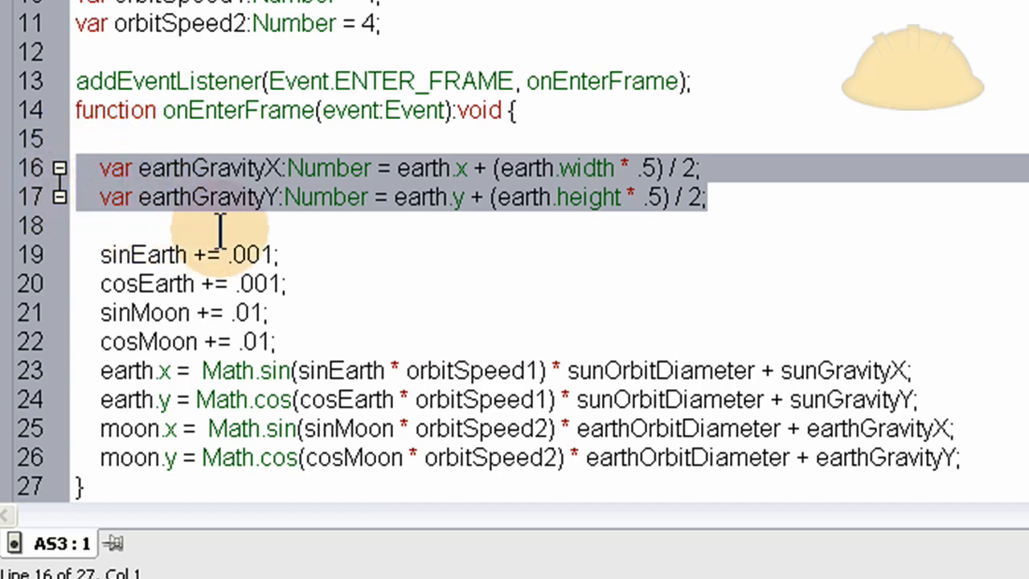
{"action": "mouse_move", "coordinate": [739, 197]}
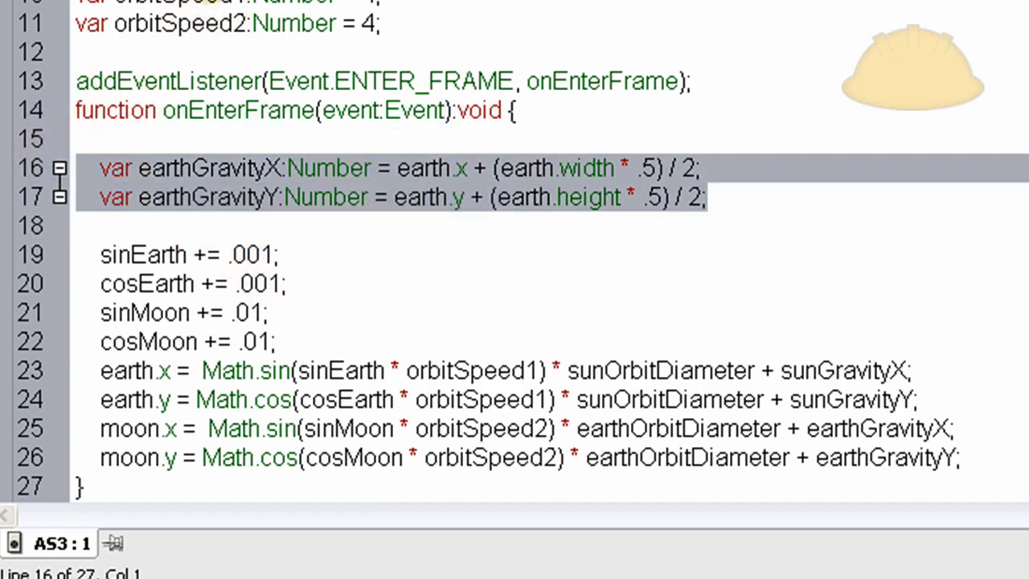
{"action": "mouse_move", "coordinate": [520, 42]}
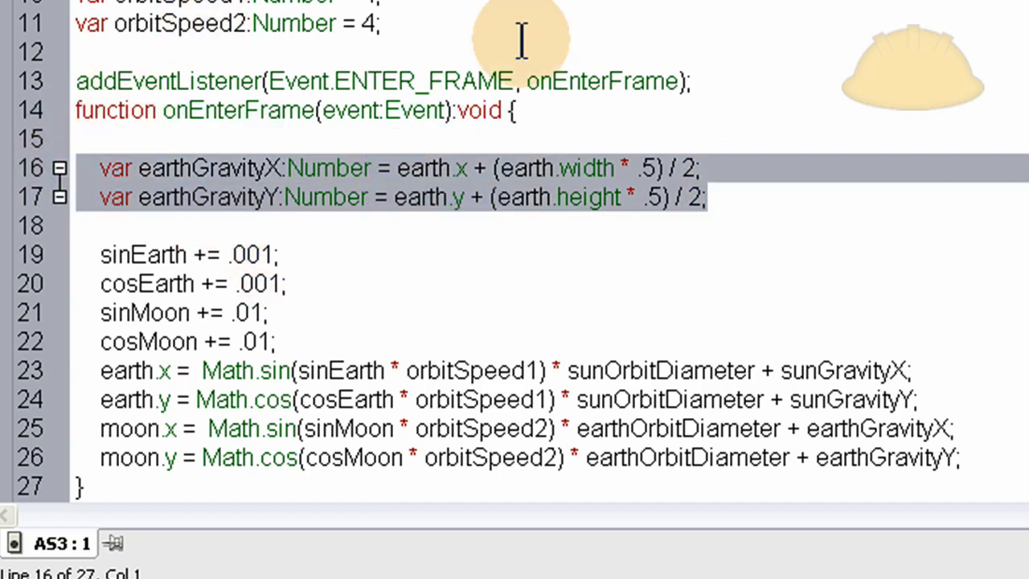
{"action": "mouse_move", "coordinate": [344, 281]}
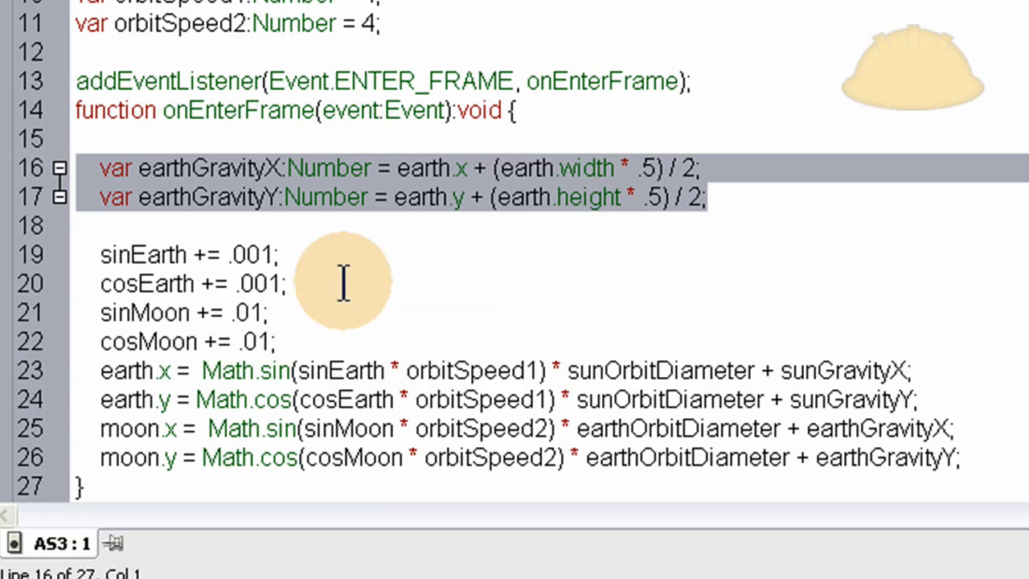
{"action": "left_click", "coordinate": [266, 341]}
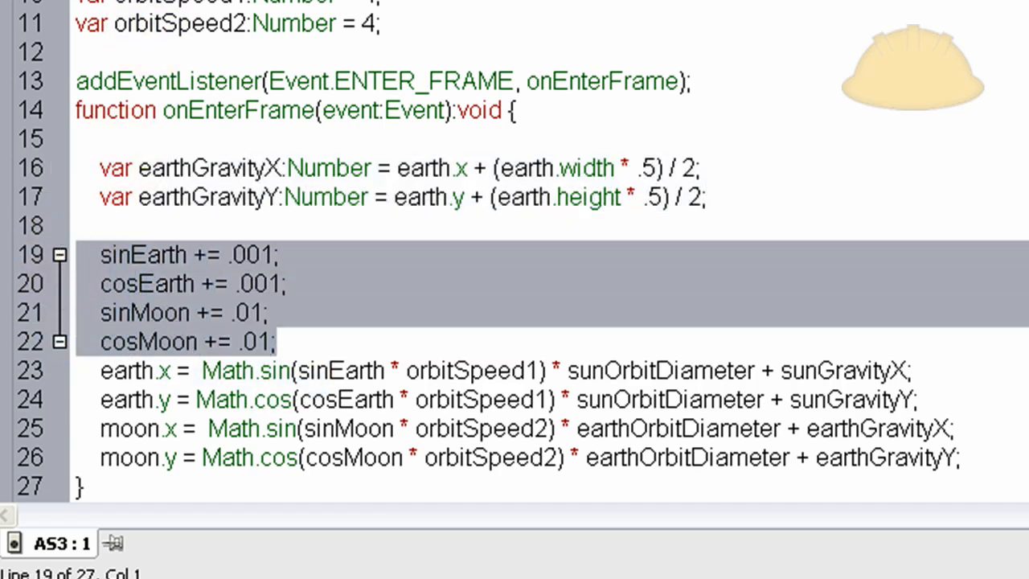
{"action": "left_click", "coordinate": [302, 341]}
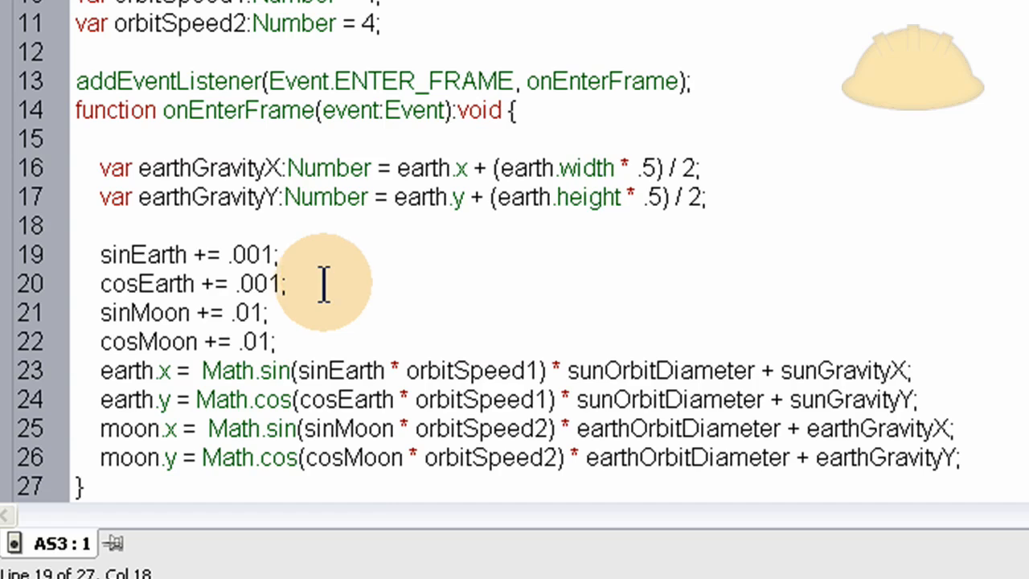
{"action": "left_click", "coordinate": [289, 283]}
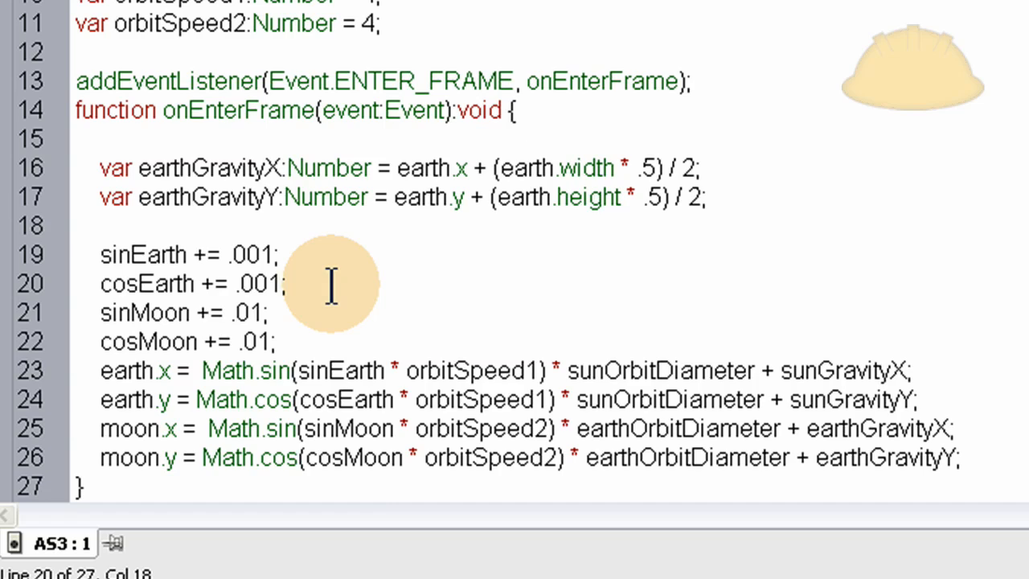
{"action": "left_click", "coordinate": [280, 283]}
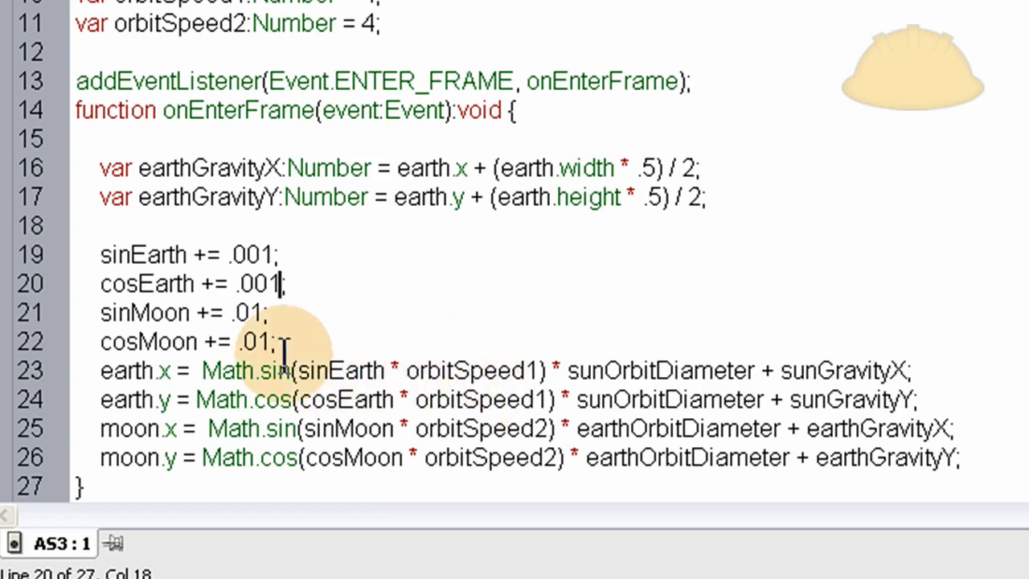
{"action": "left_click_drag", "start_coordinate": [100, 254], "coordinate": [273, 341]}
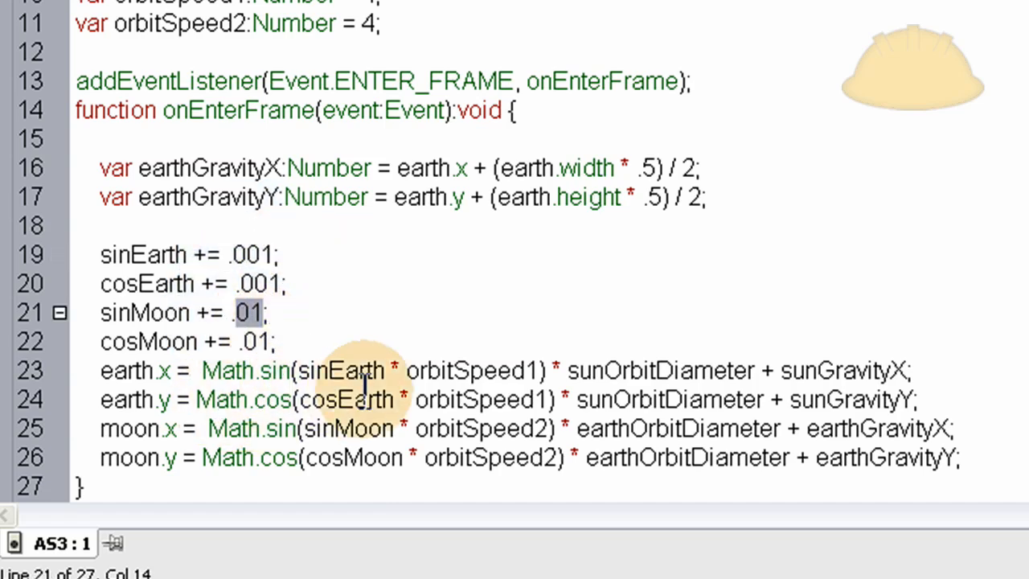
{"action": "double_click", "coordinate": [340, 370]}
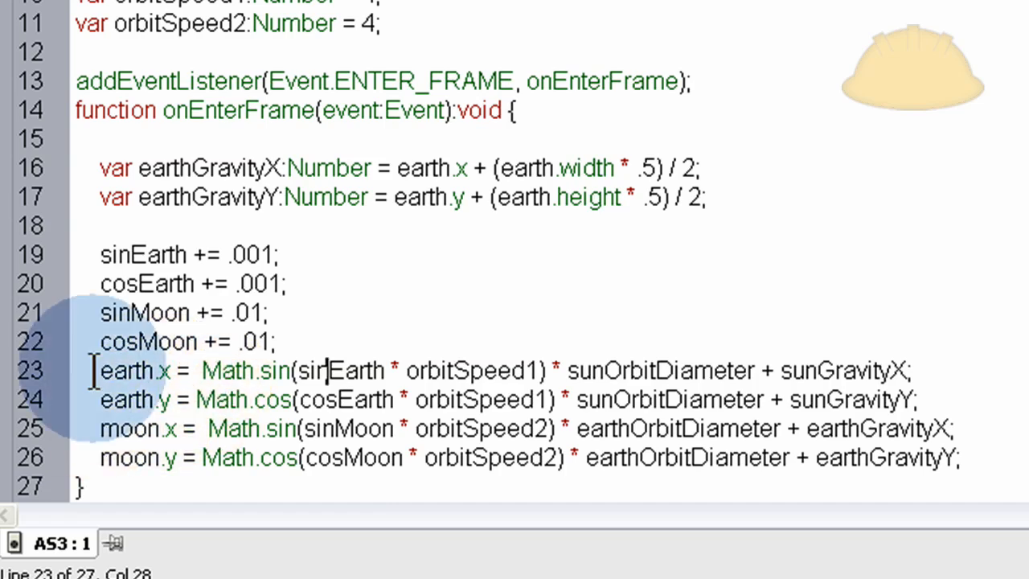
{"action": "left_click_drag", "start_coordinate": [100, 370], "coordinate": [961, 456]}
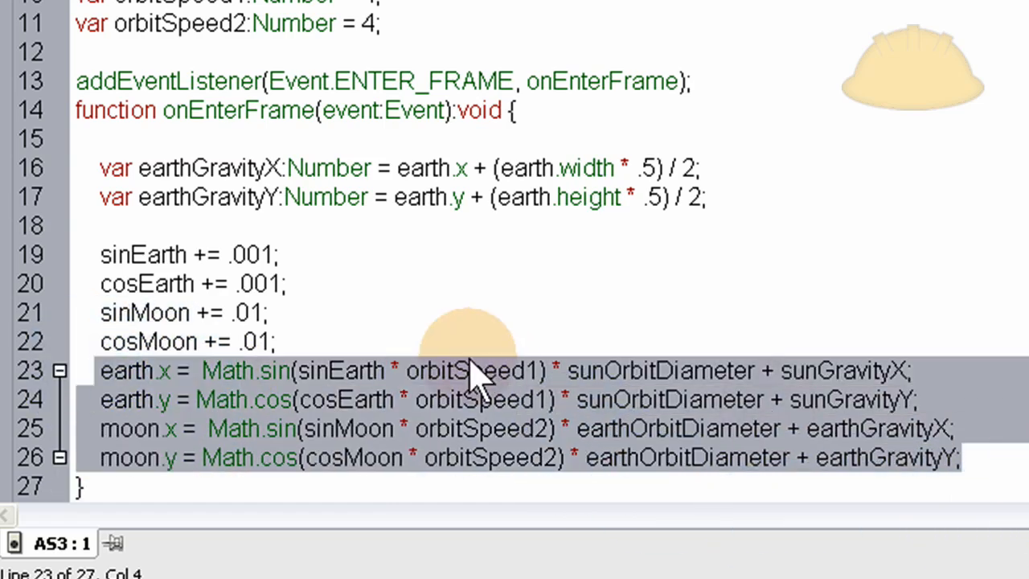
{"action": "left_click", "coordinate": [103, 370]}
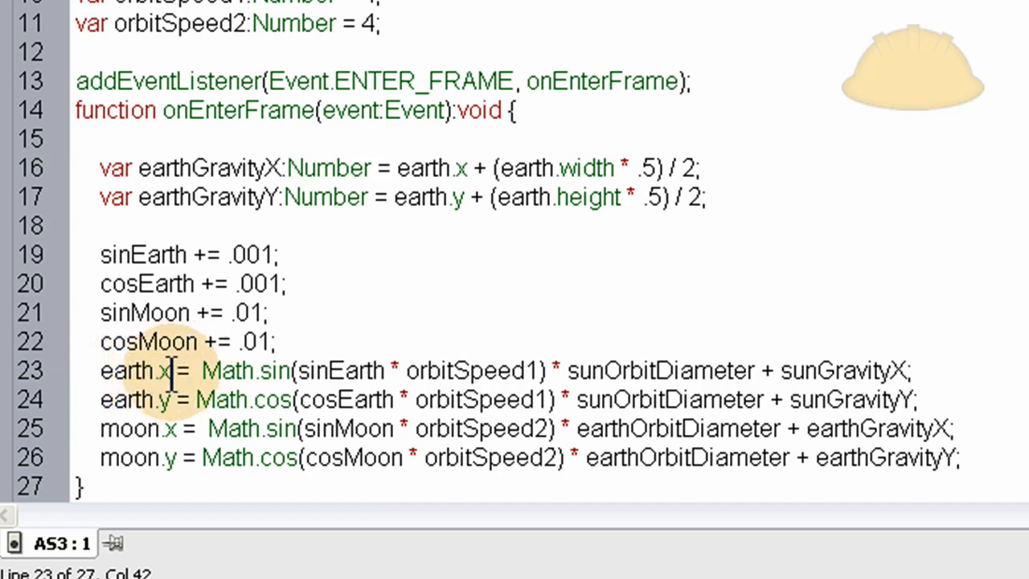
{"action": "double_click", "coordinate": [128, 370]}
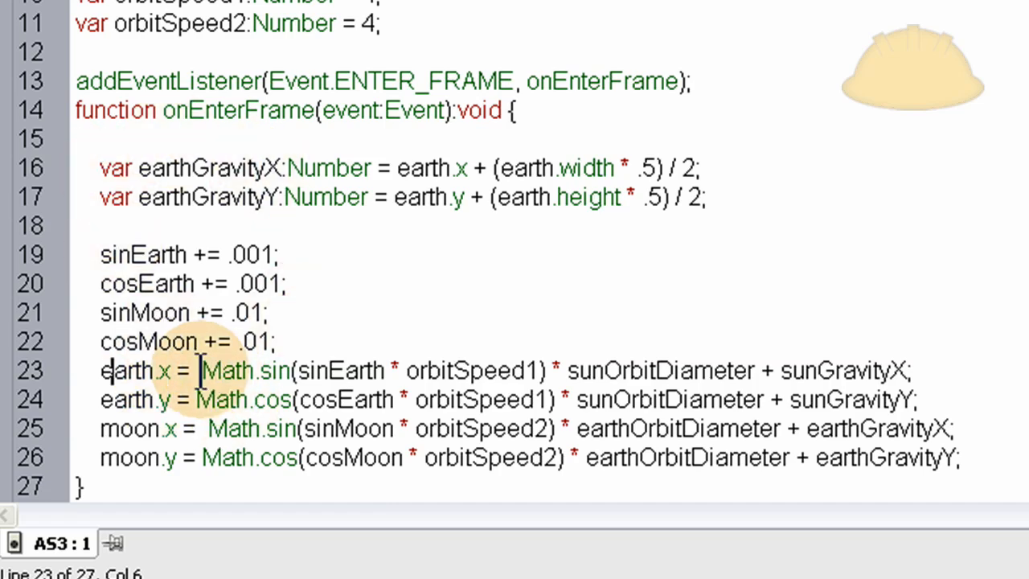
{"action": "left_click_drag", "start_coordinate": [100, 370], "coordinate": [913, 399]}
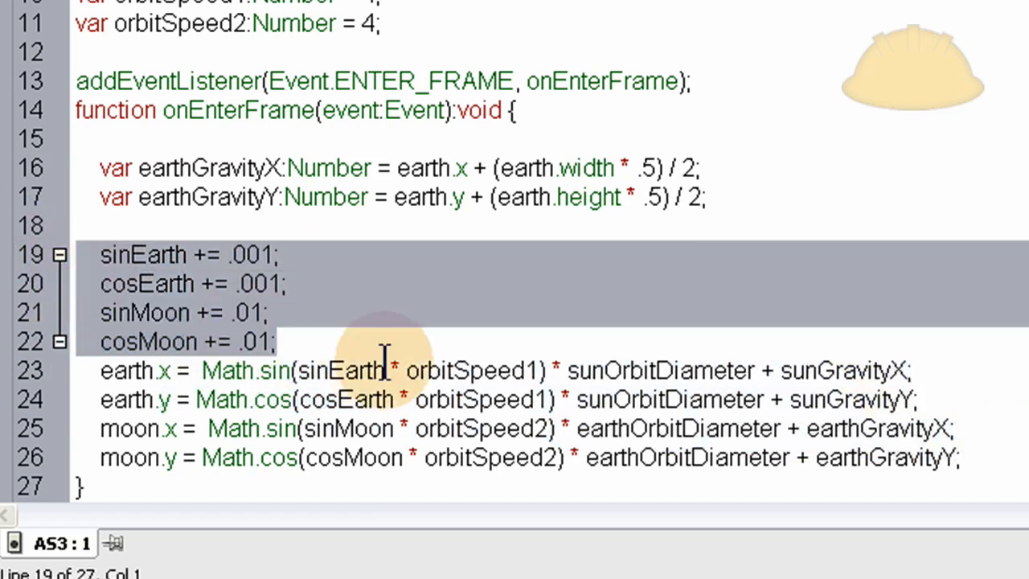
{"action": "left_click", "coordinate": [205, 370]}
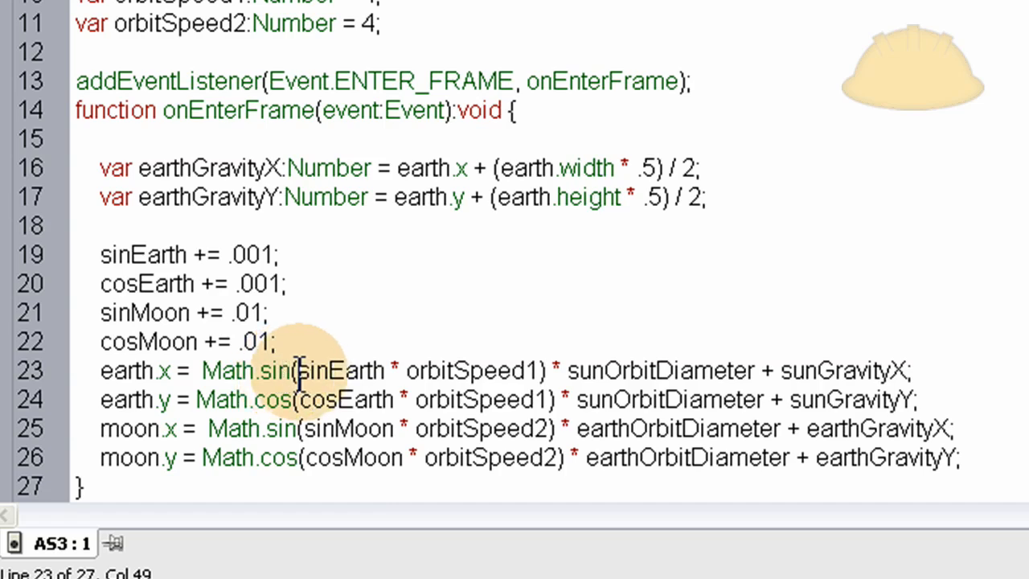
{"action": "double_click", "coordinate": [338, 370]}
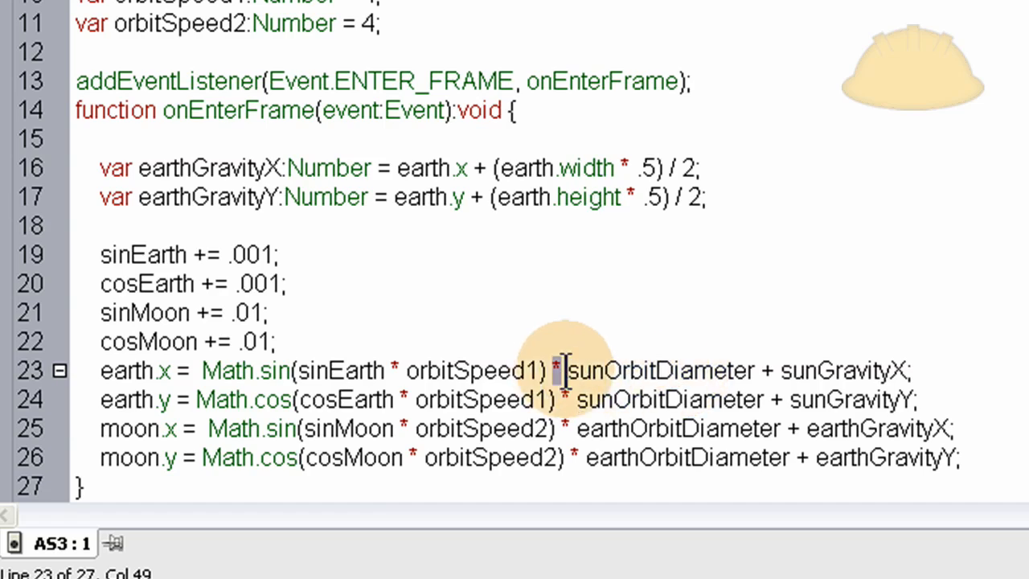
{"action": "double_click", "coordinate": [651, 370]}
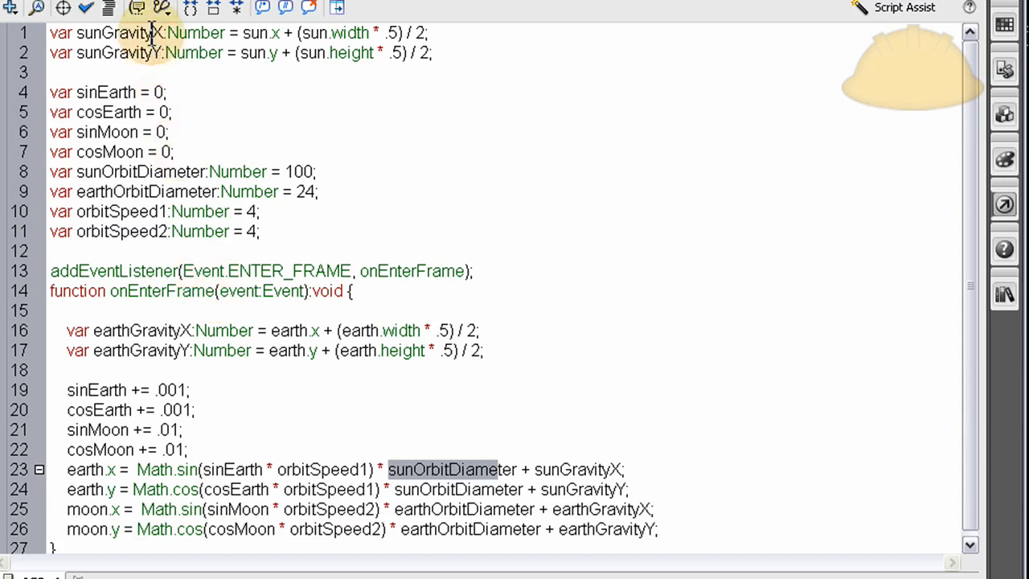
{"action": "mouse_move", "coordinate": [228, 51]}
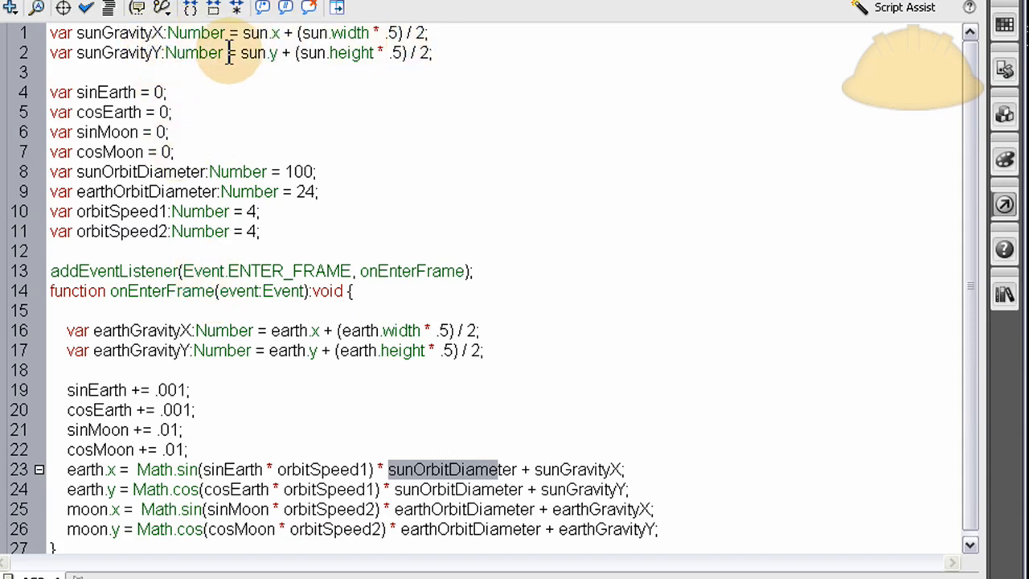
{"action": "mouse_move", "coordinate": [586, 495]}
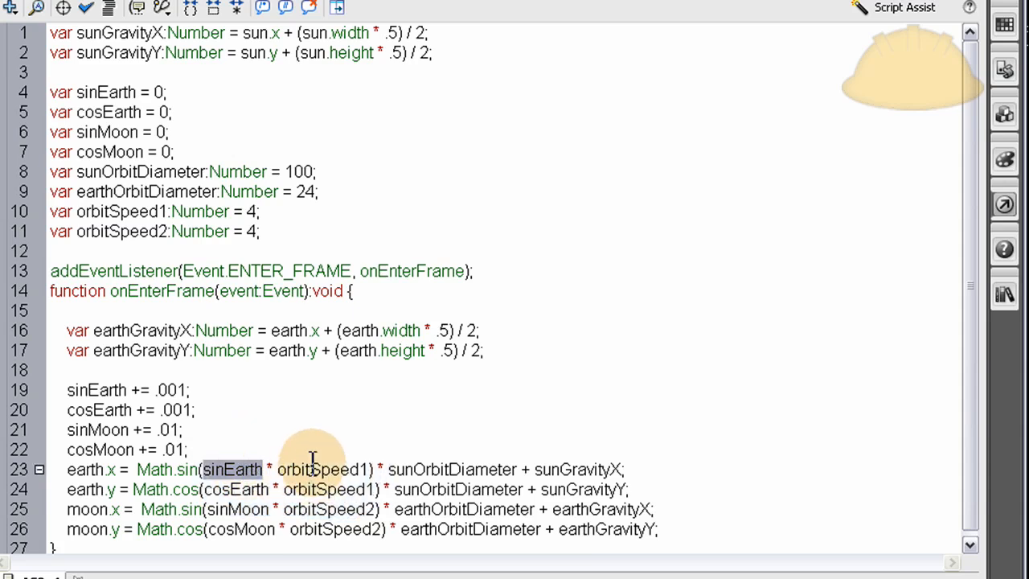
{"action": "double_click", "coordinate": [322, 470]}
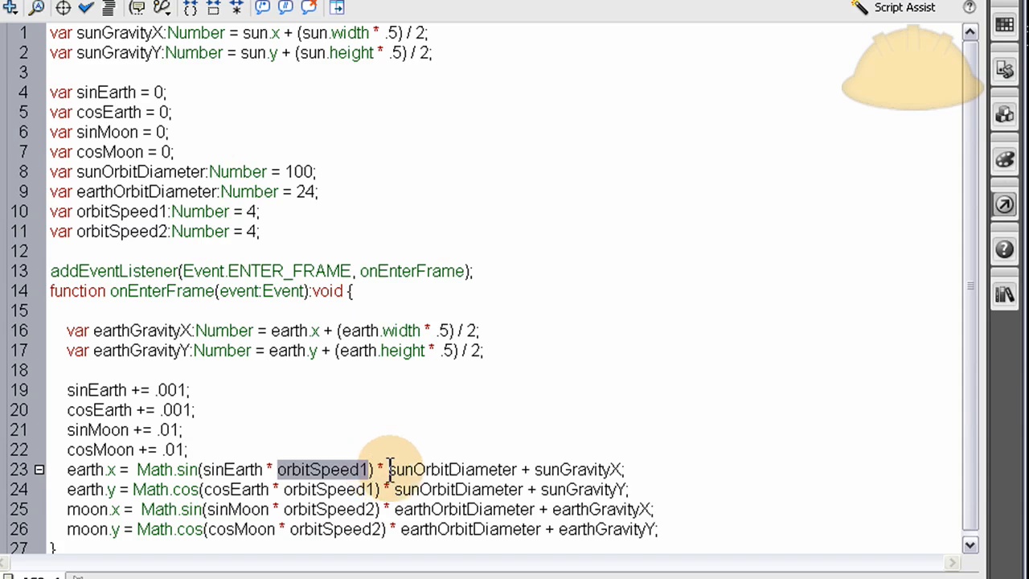
{"action": "double_click", "coordinate": [453, 469]}
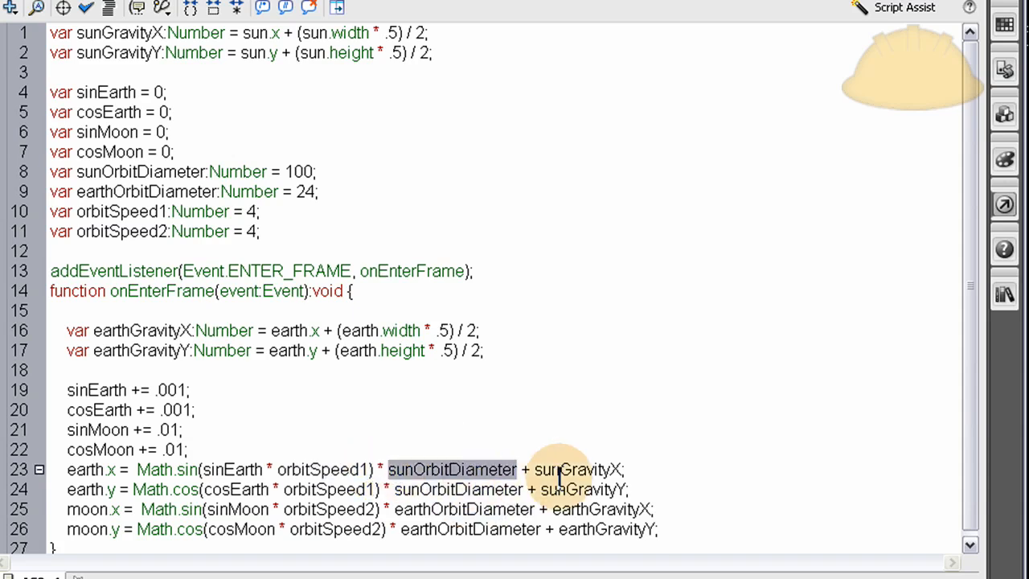
{"action": "double_click", "coordinate": [577, 469]}
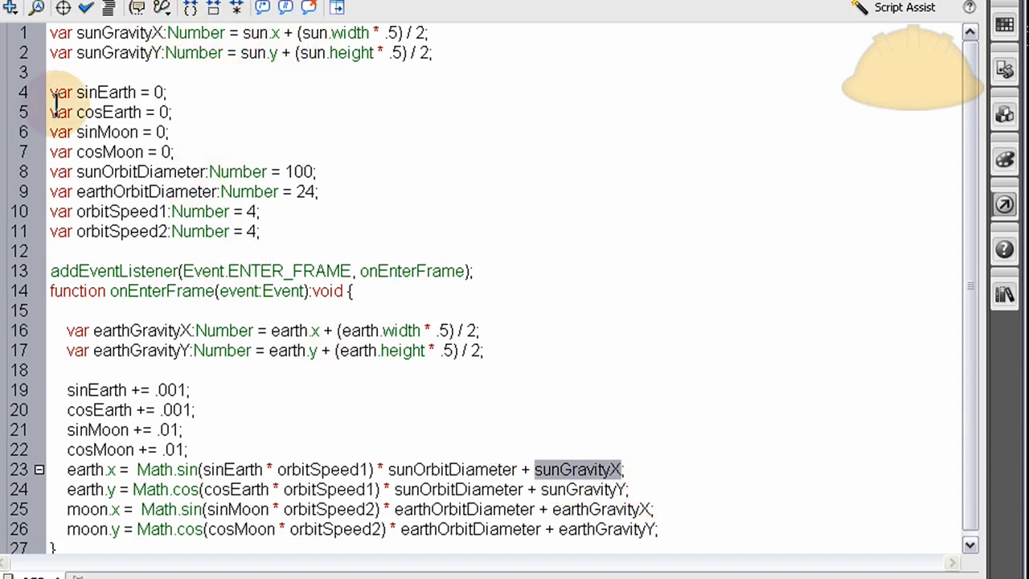
{"action": "mouse_move", "coordinate": [447, 472]}
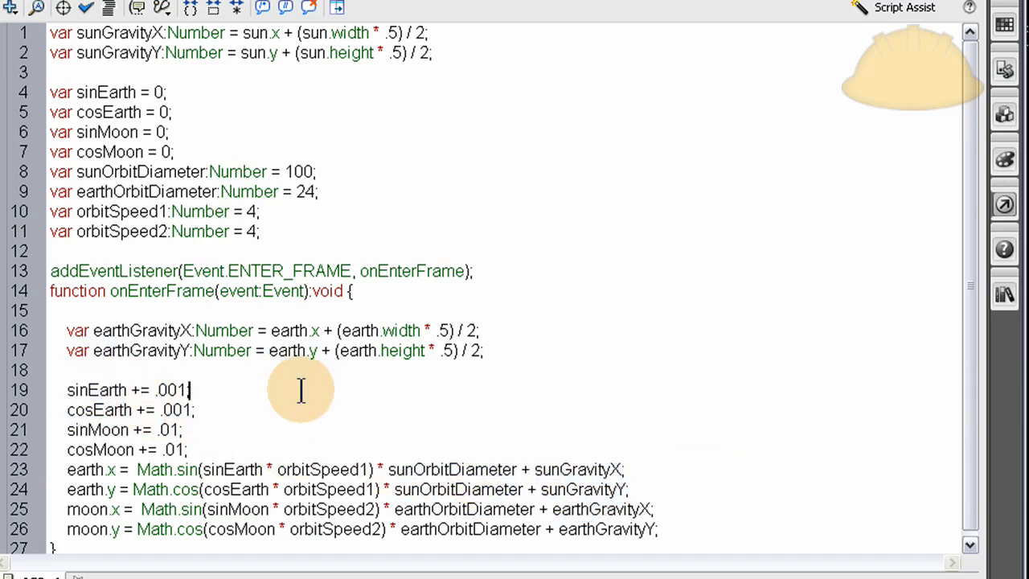
{"action": "mouse_move", "coordinate": [309, 421]}
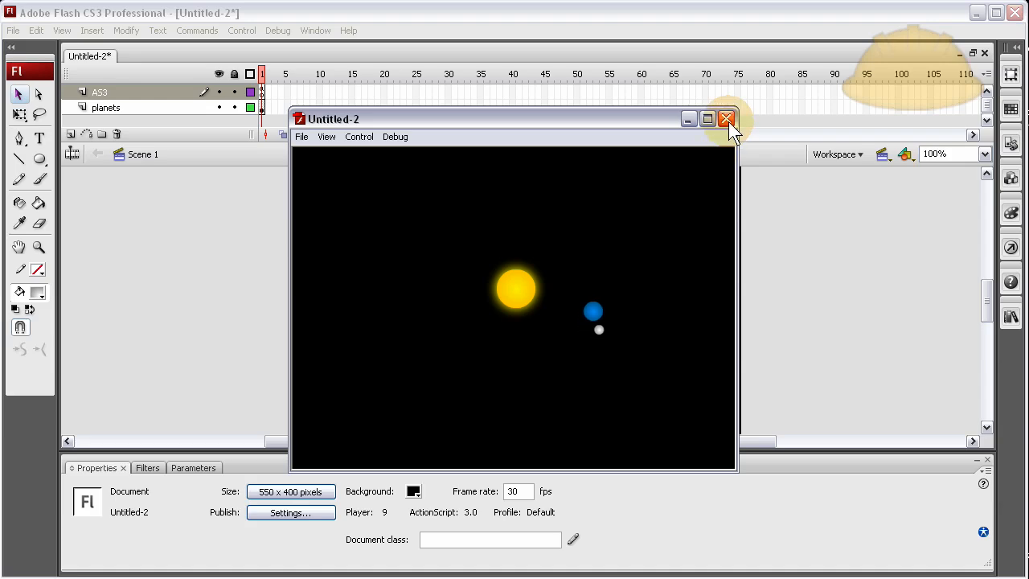
- Watch the earth and moon orbit in the SWF preview, then dismiss the player back to the stage
{"action": "left_click", "coordinate": [727, 119]}
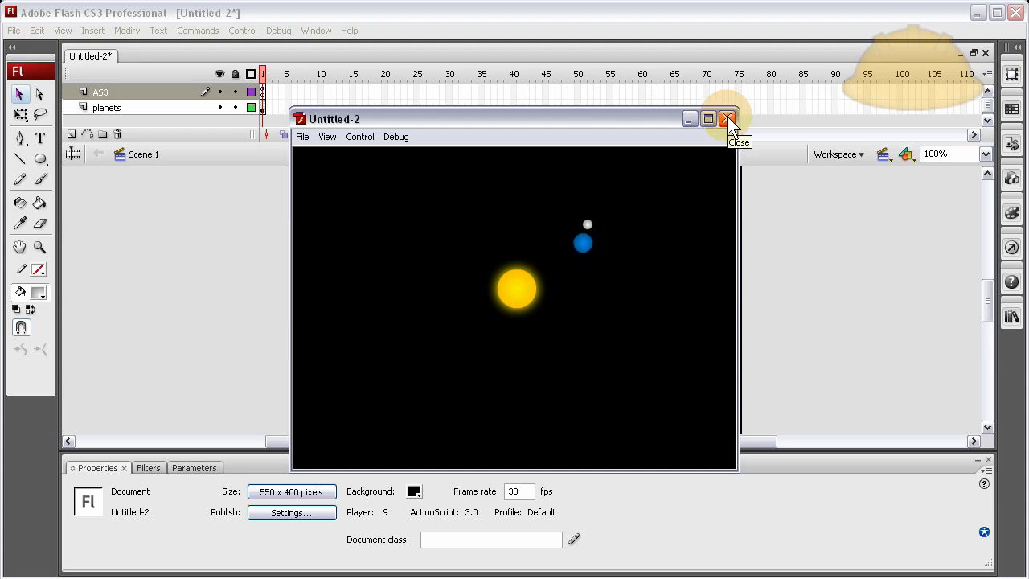
{"action": "left_click", "coordinate": [726, 119]}
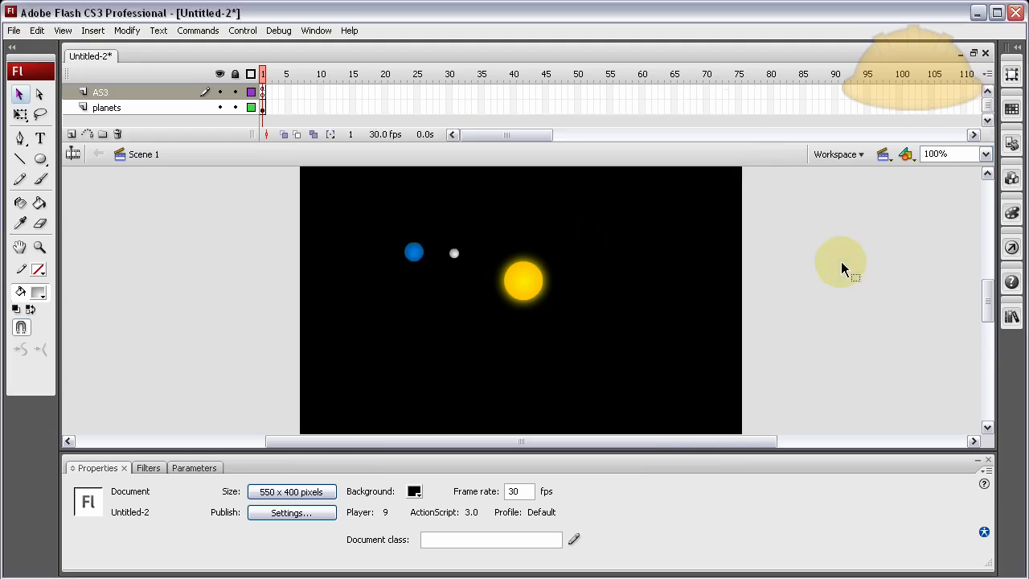